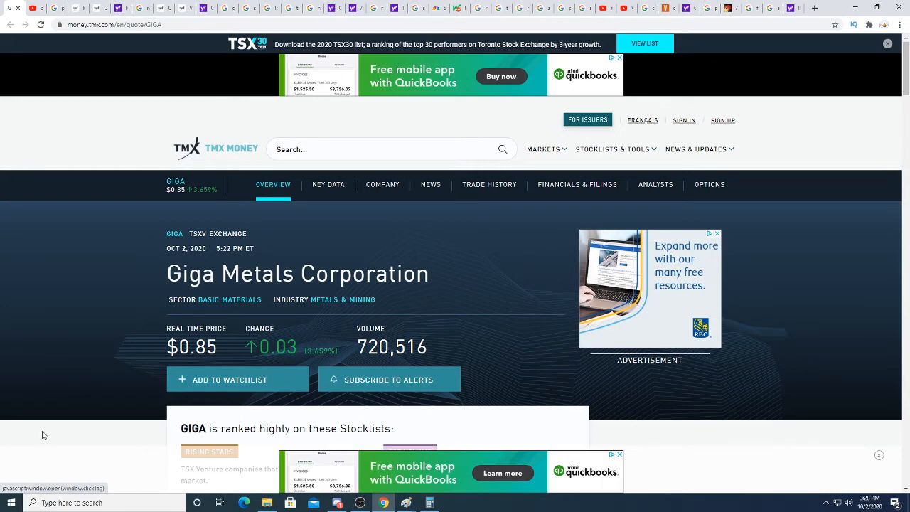
Scroll through the Giga Metals quote page to review its five-day chart and data.
{"action": "scroll", "scroll_direction": "down", "scroll_amount": 3}
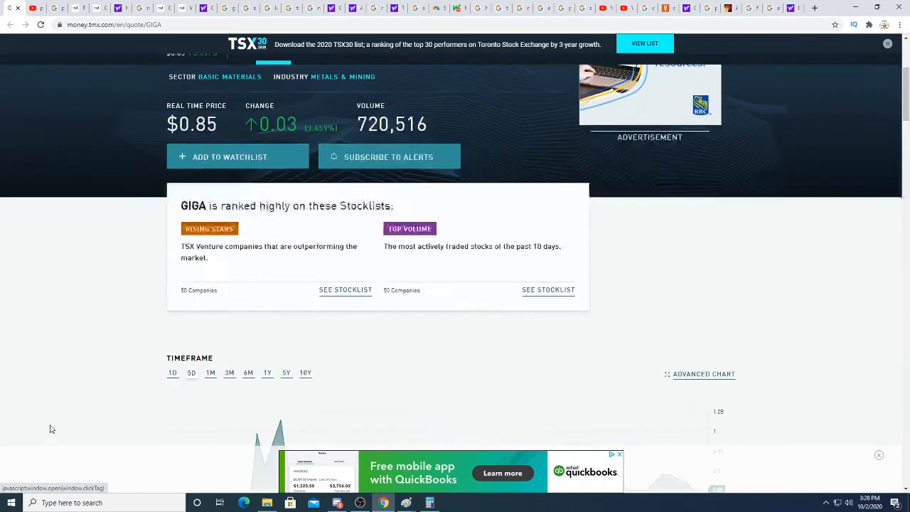
{"action": "scroll", "scroll_direction": "up", "scroll_amount": 3}
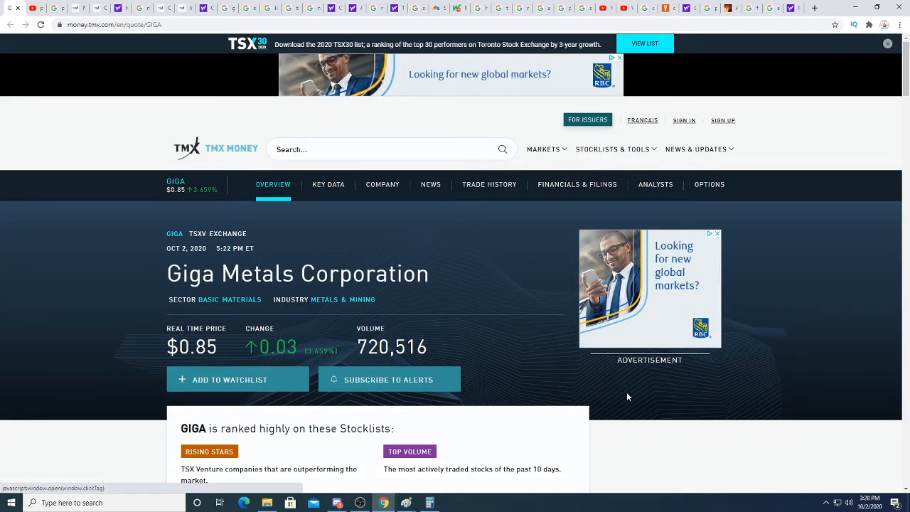
{"action": "scroll", "scroll_direction": "down", "scroll_amount": 3}
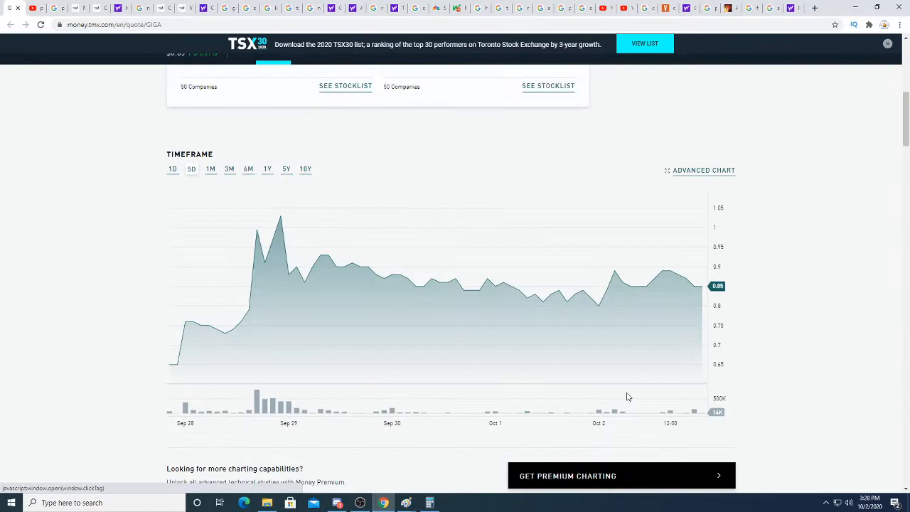
{"action": "scroll", "scroll_direction": "down", "scroll_amount": 3}
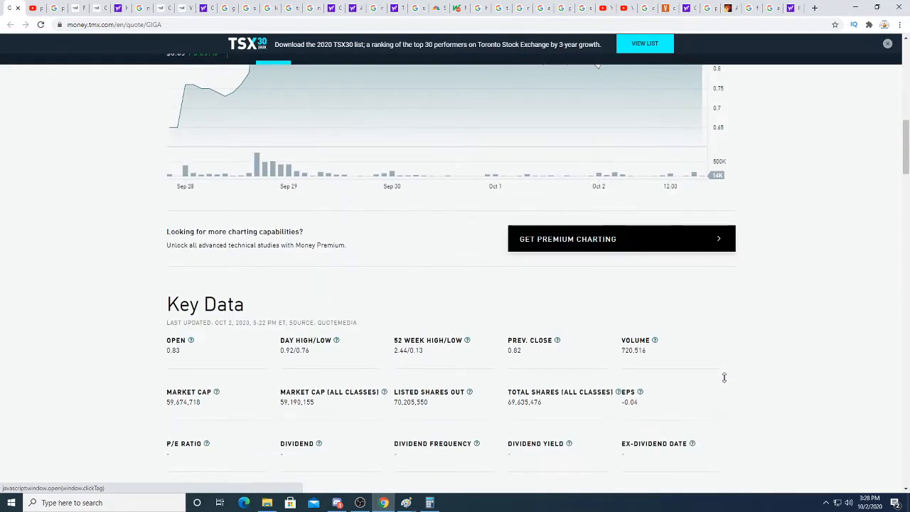
{"action": "mouse_move", "coordinate": [265, 406]}
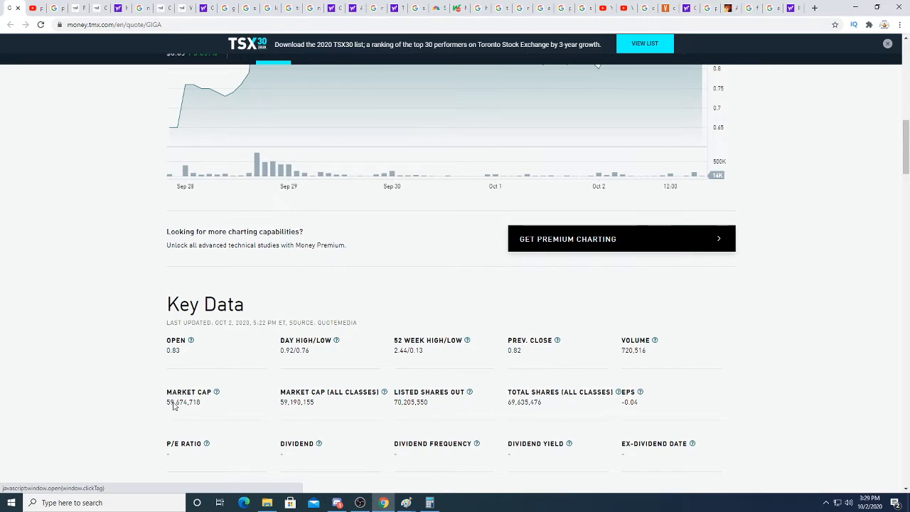
{"action": "mouse_move", "coordinate": [204, 410]}
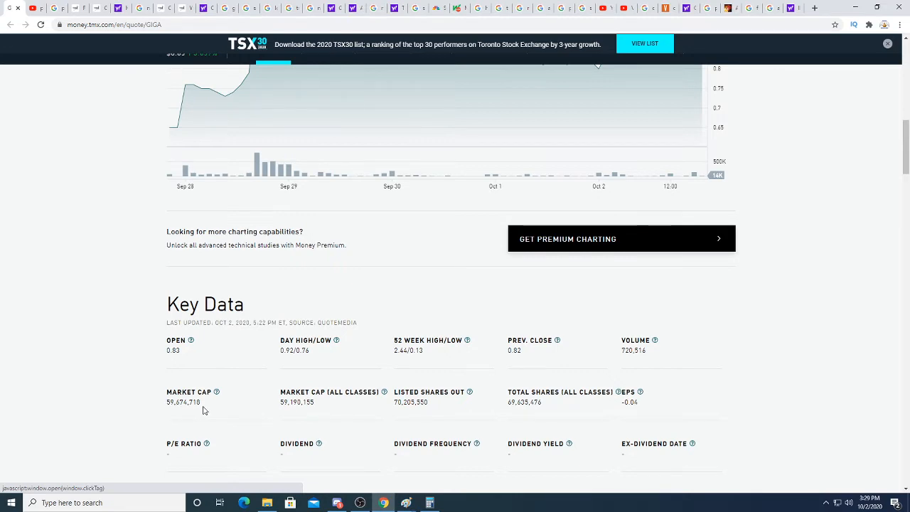
{"action": "scroll", "scroll_direction": "up", "scroll_amount": 3}
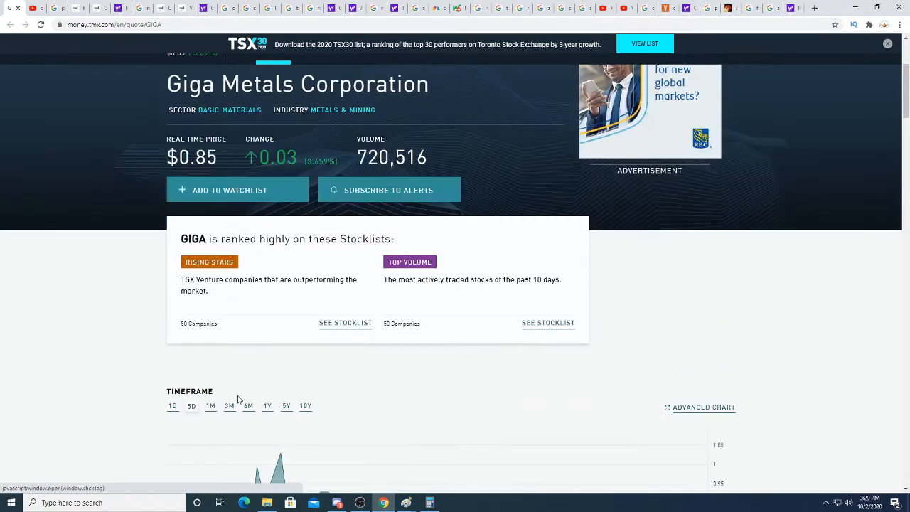
{"action": "scroll", "scroll_direction": "down", "scroll_amount": 3}
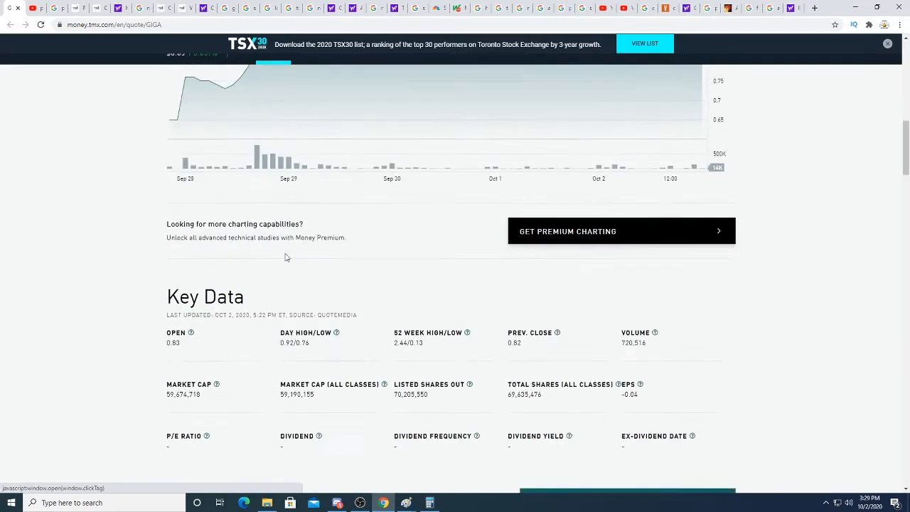
{"action": "scroll", "scroll_direction": "down", "scroll_amount": 3}
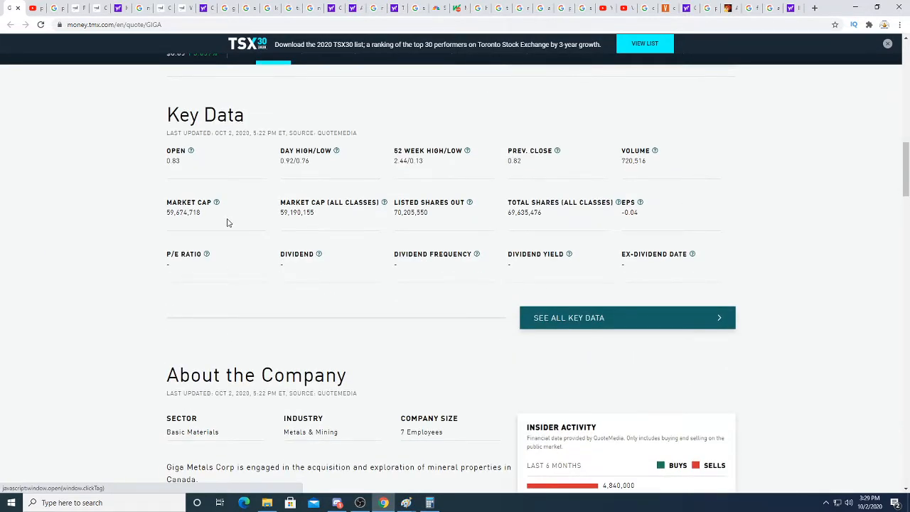
{"action": "mouse_move", "coordinate": [219, 217]}
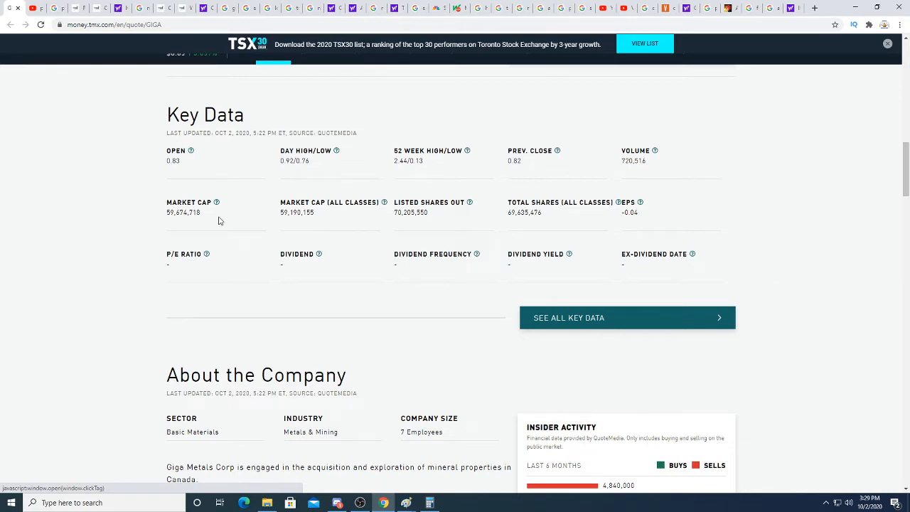
{"action": "scroll", "scroll_direction": "up", "scroll_amount": 3}
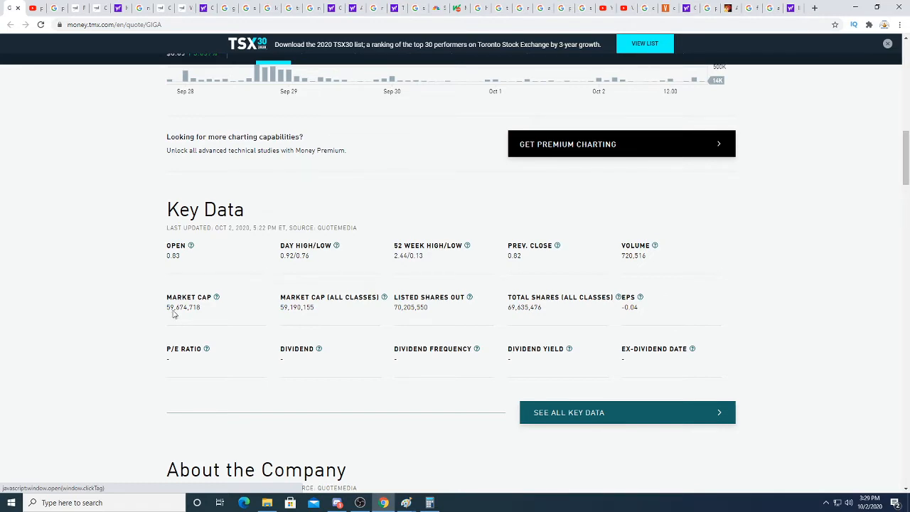
{"action": "scroll", "scroll_direction": "up", "scroll_amount": 3}
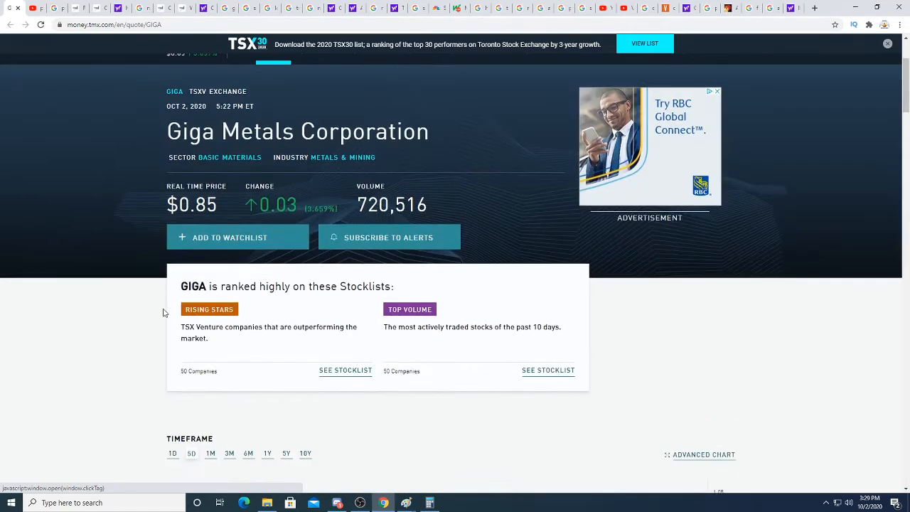
{"action": "scroll", "scroll_direction": "down", "scroll_amount": 3}
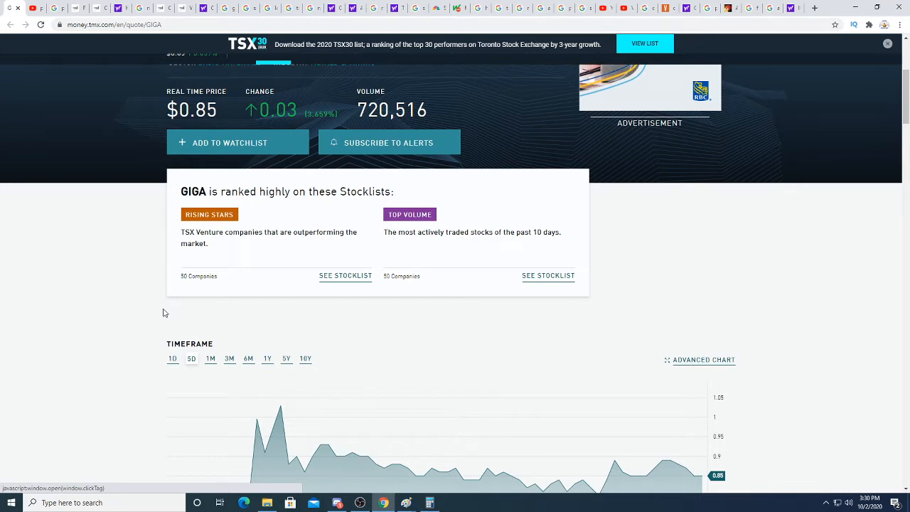
{"action": "scroll", "scroll_direction": "down", "scroll_amount": 3}
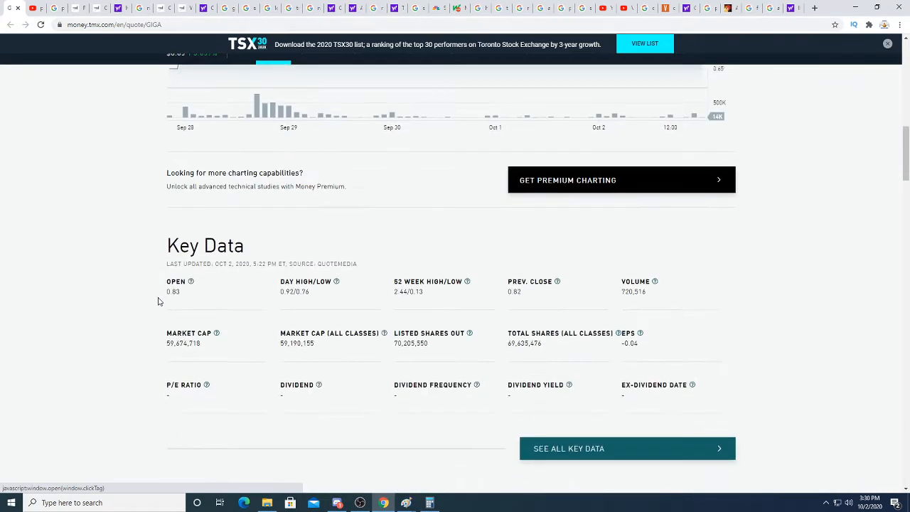
{"action": "scroll", "scroll_direction": "down", "scroll_amount": 3}
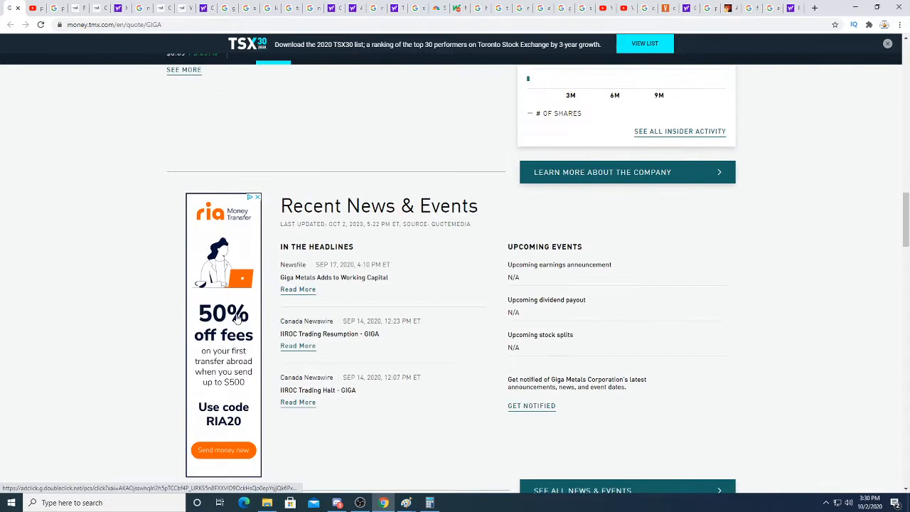
{"action": "scroll", "scroll_direction": "up", "scroll_amount": 3}
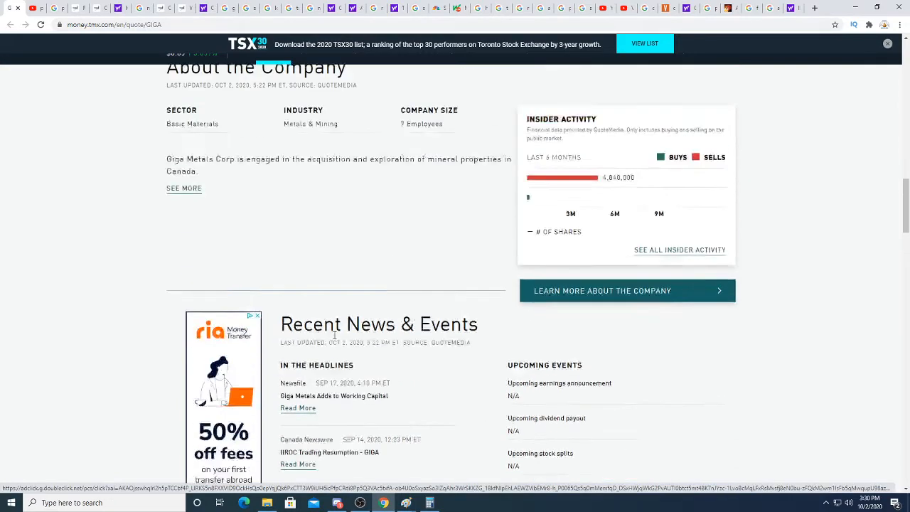
{"action": "scroll", "scroll_direction": "up", "scroll_amount": 3}
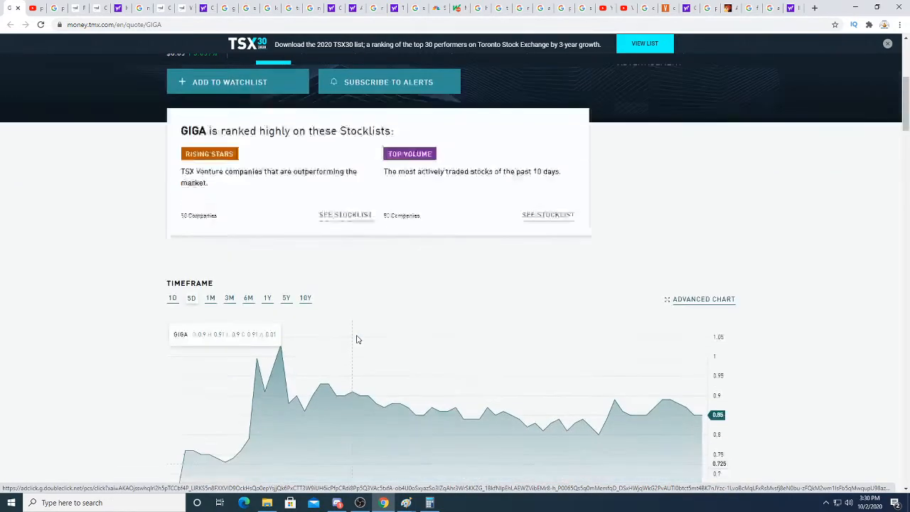
{"action": "scroll", "scroll_direction": "down", "scroll_amount": 3}
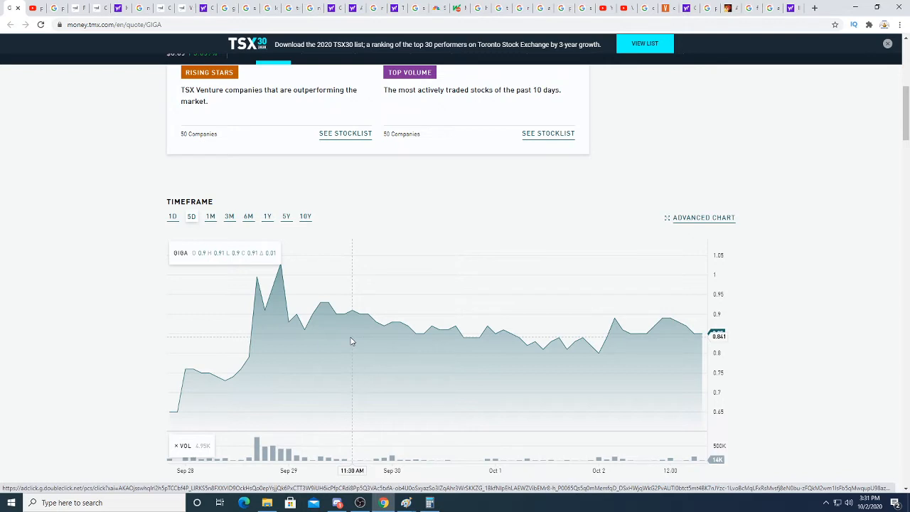
{"action": "mouse_move", "coordinate": [296, 341]}
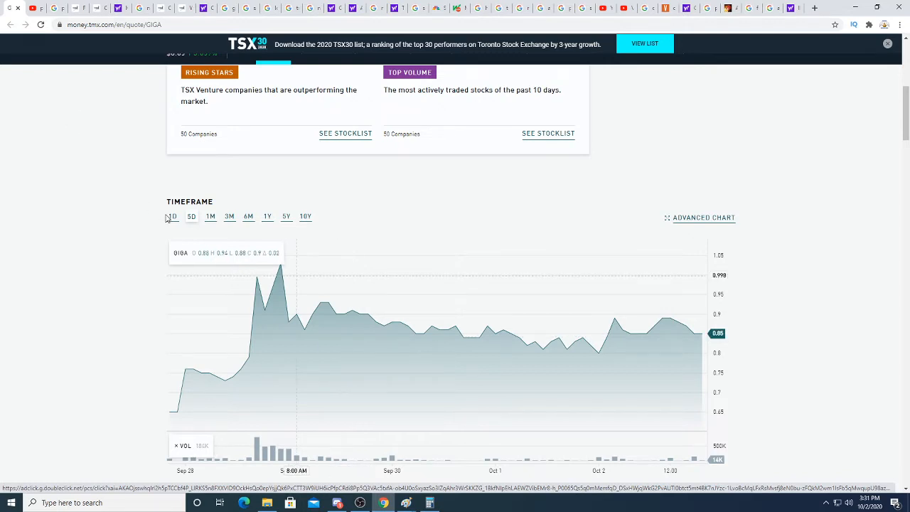
Switch the Giga Metals chart to the 1D timeframe and return to the $0.85 quote header.
{"action": "left_click", "coordinate": [172, 216]}
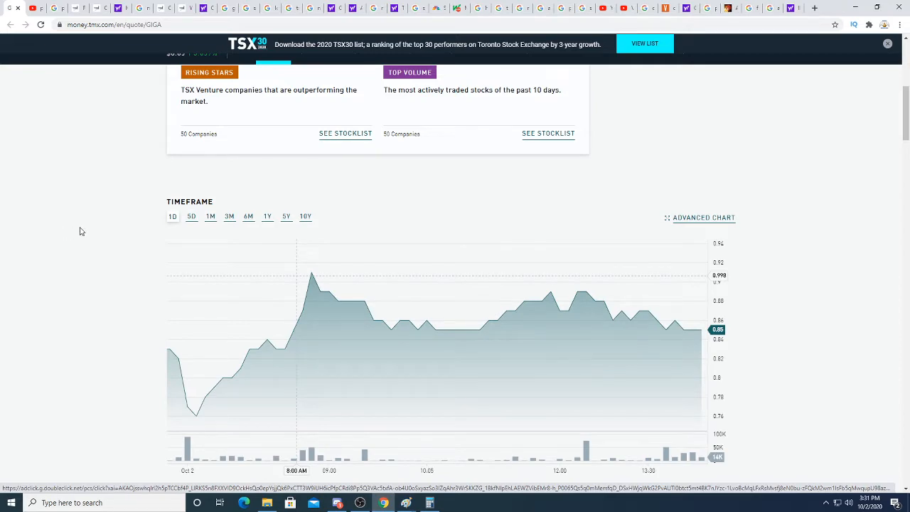
{"action": "scroll", "scroll_direction": "up", "scroll_amount": 3}
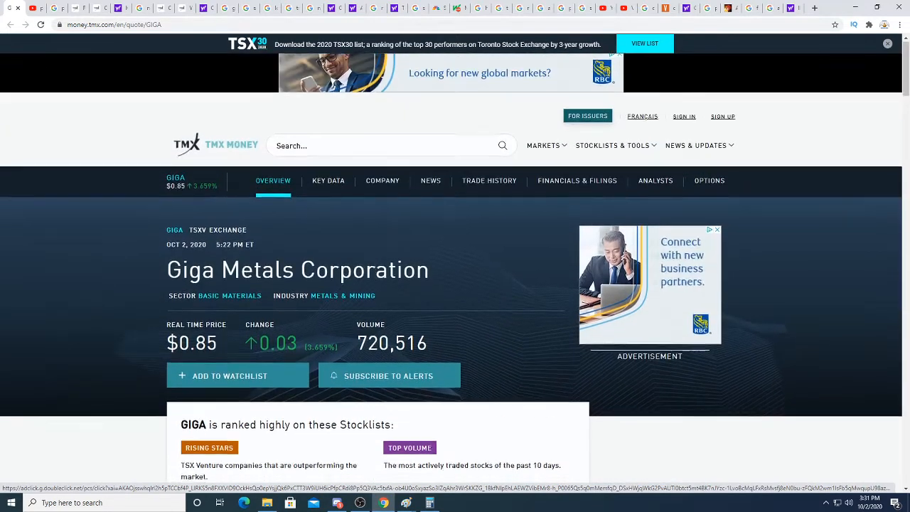
{"action": "scroll", "scroll_direction": "down", "scroll_amount": 3}
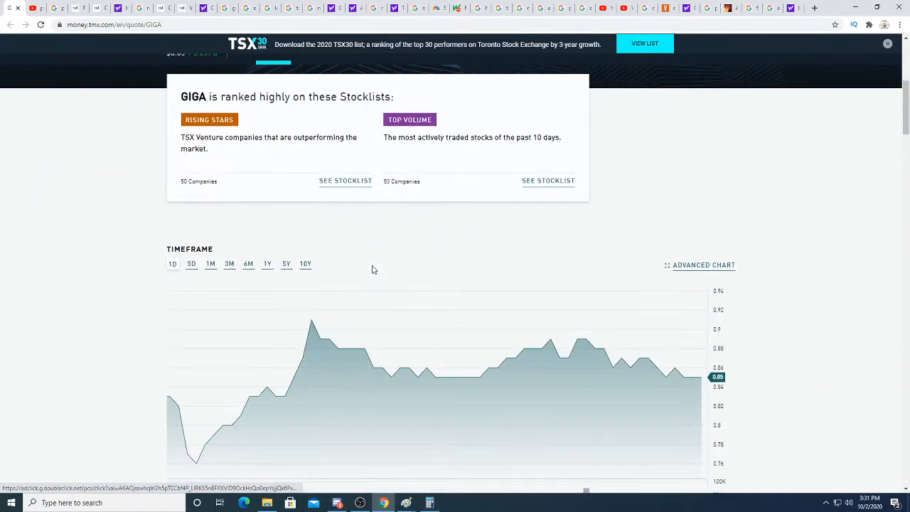
{"action": "mouse_move", "coordinate": [207, 399]}
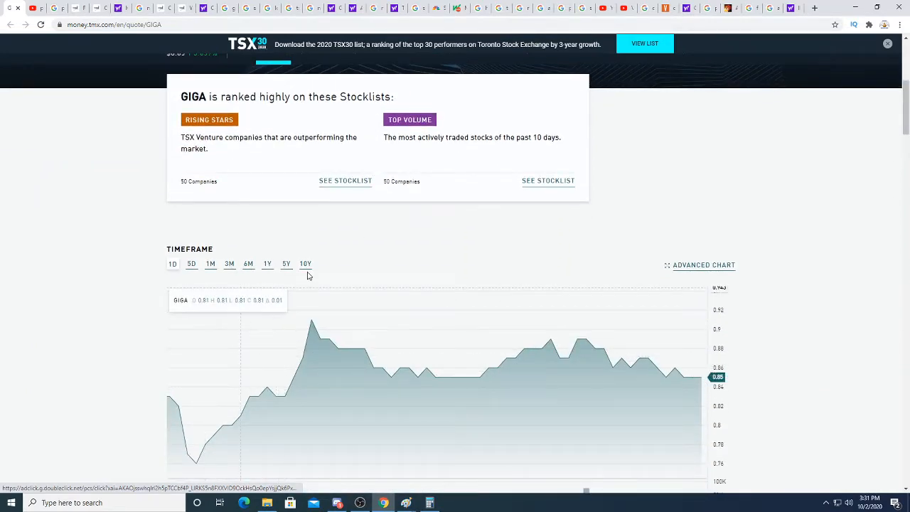
{"action": "scroll", "scroll_direction": "up", "scroll_amount": 3}
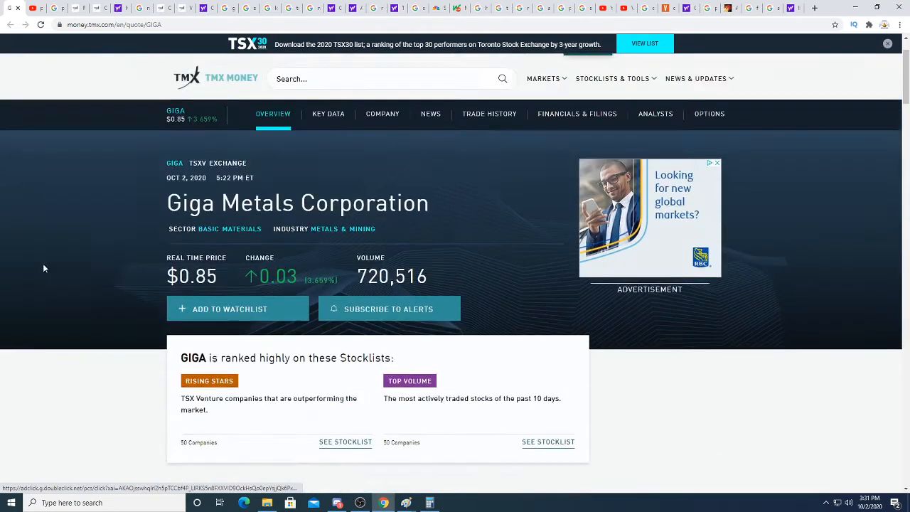
{"action": "scroll", "scroll_direction": "down", "scroll_amount": 3}
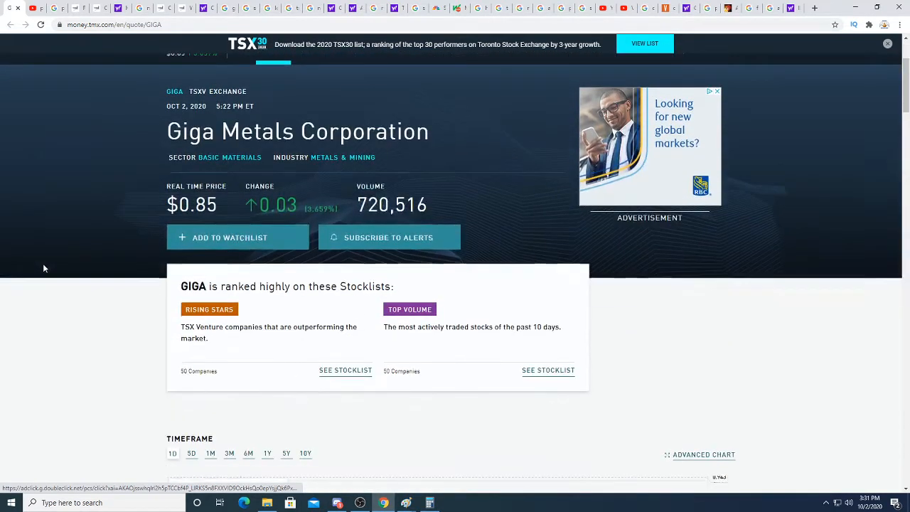
{"action": "scroll", "scroll_direction": "down", "scroll_amount": 3}
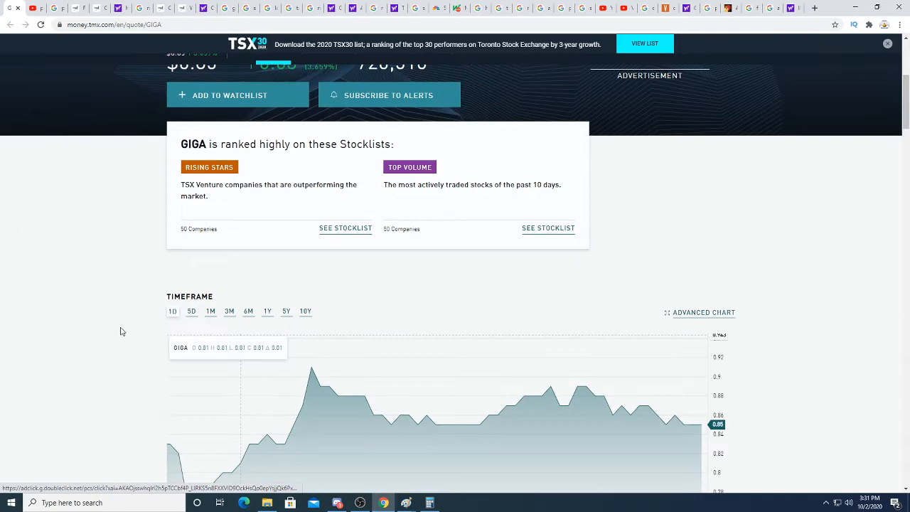
{"action": "scroll", "scroll_direction": "up", "scroll_amount": 3}
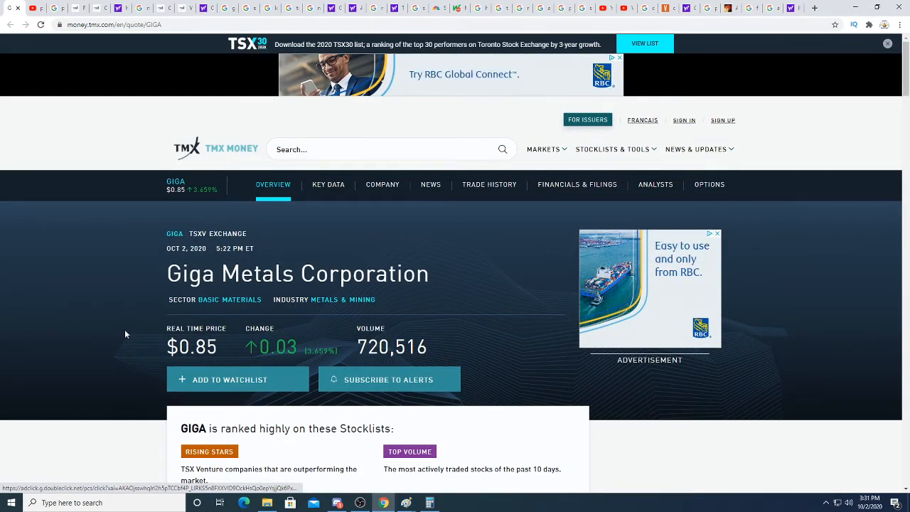
{"action": "mouse_move", "coordinate": [153, 329]}
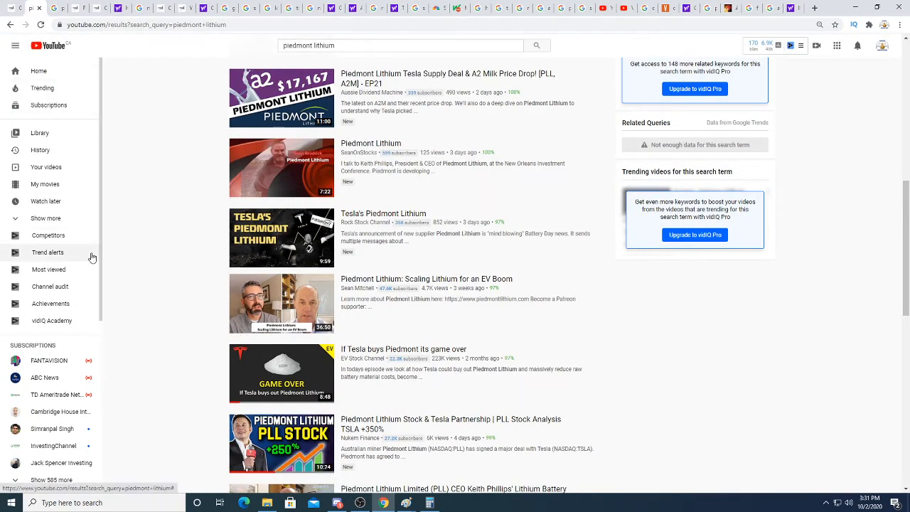
{"action": "mouse_move", "coordinate": [130, 278]}
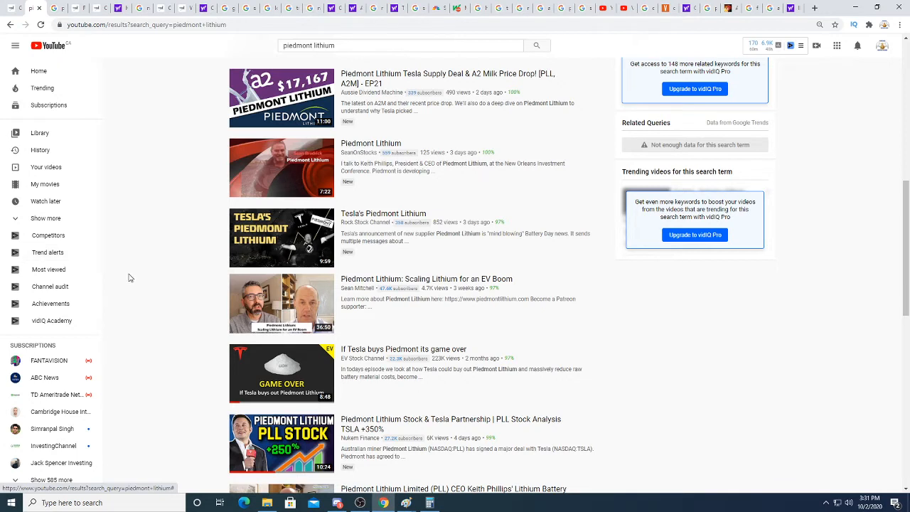
{"action": "mouse_move", "coordinate": [416, 357]}
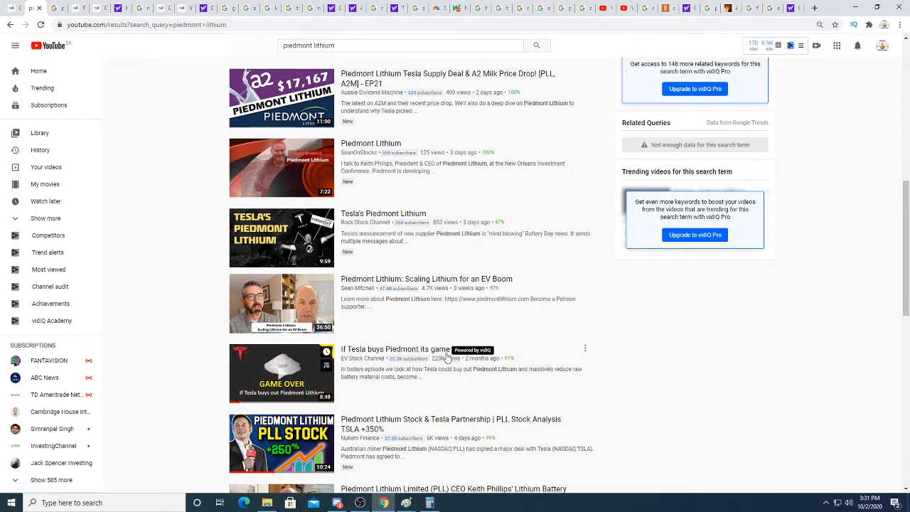
{"action": "mouse_move", "coordinate": [475, 357]}
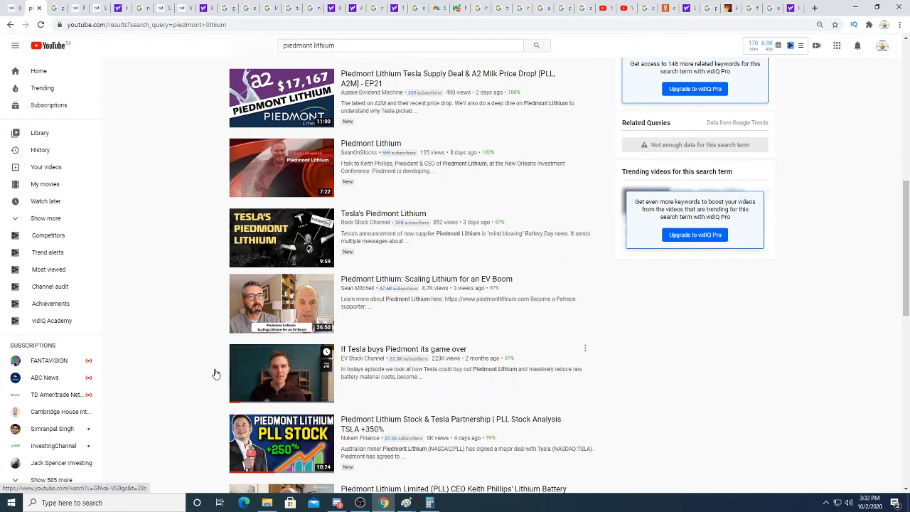
{"action": "mouse_move", "coordinate": [400, 337]}
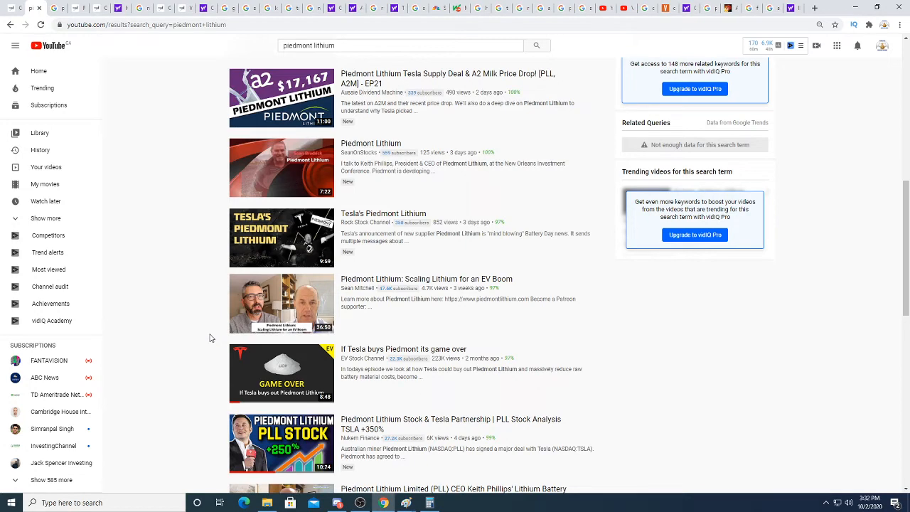
Switch to Google's 'pll stock' results showing Piedmont Lithium's one-year chart.
{"action": "left_click", "coordinate": [57, 7]}
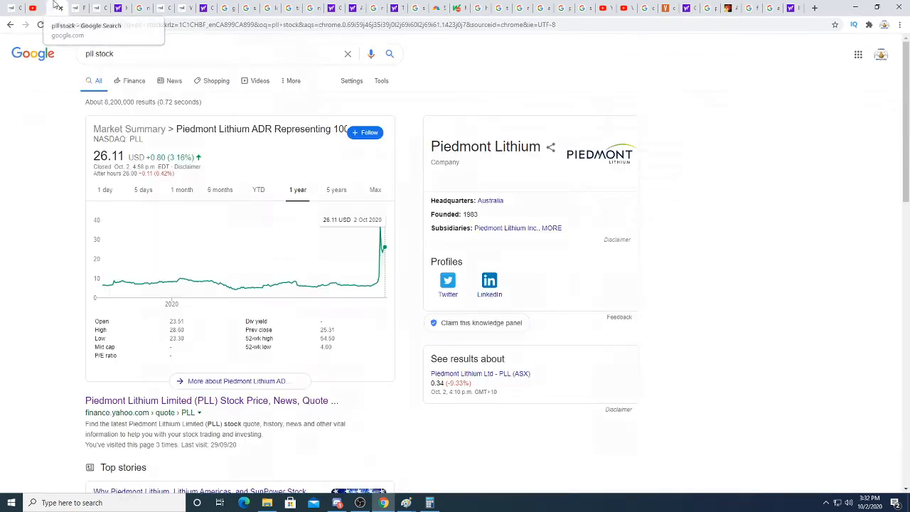
{"action": "mouse_move", "coordinate": [343, 251]}
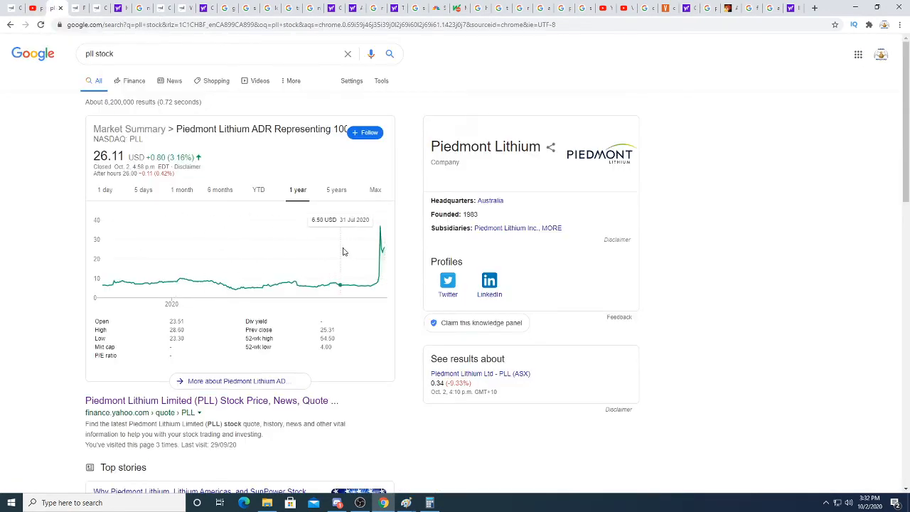
{"action": "mouse_move", "coordinate": [329, 247]}
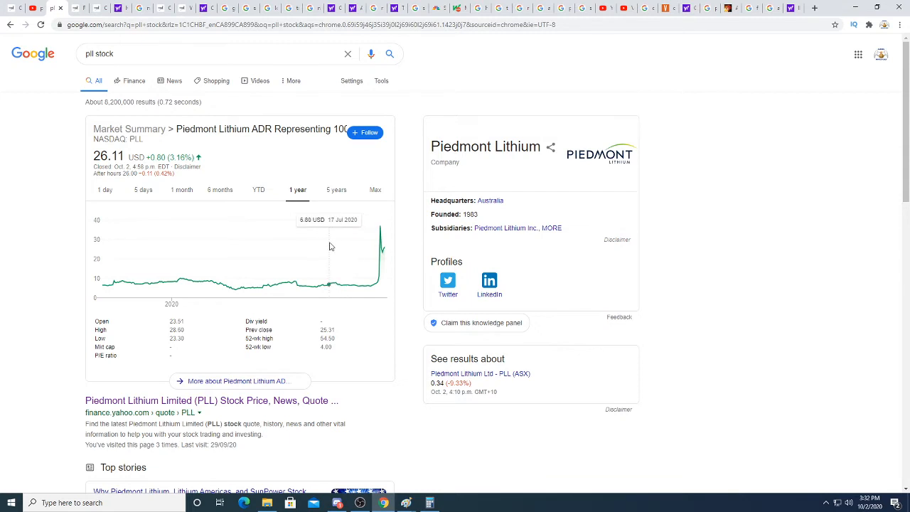
{"action": "mouse_move", "coordinate": [321, 249]}
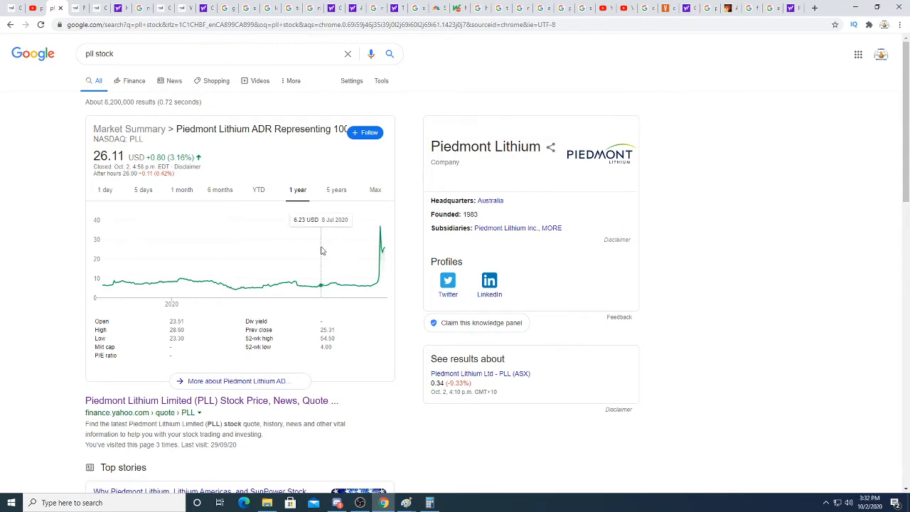
{"action": "mouse_move", "coordinate": [352, 249]}
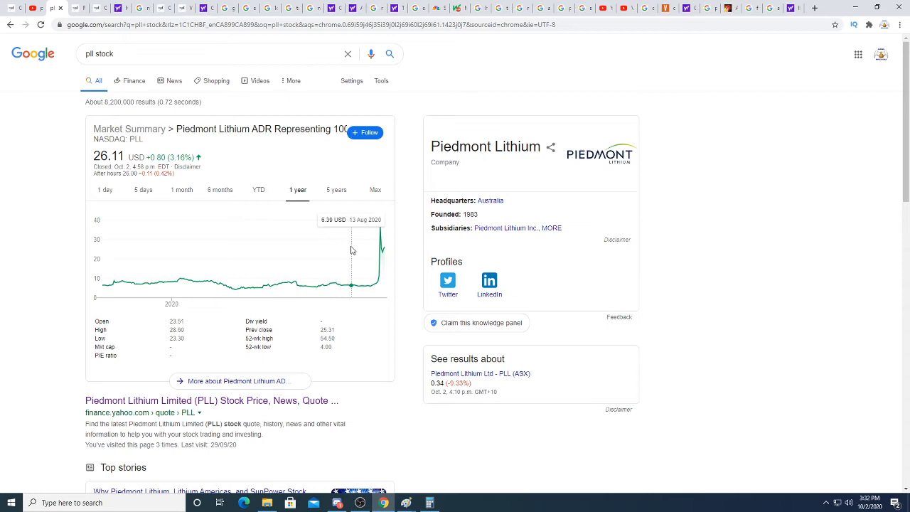
{"action": "mouse_move", "coordinate": [373, 244]}
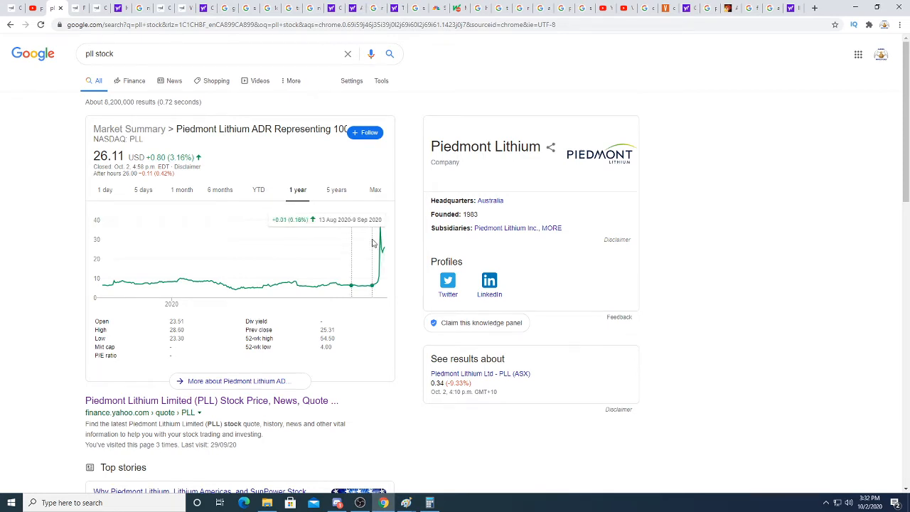
{"action": "mouse_move", "coordinate": [381, 245]}
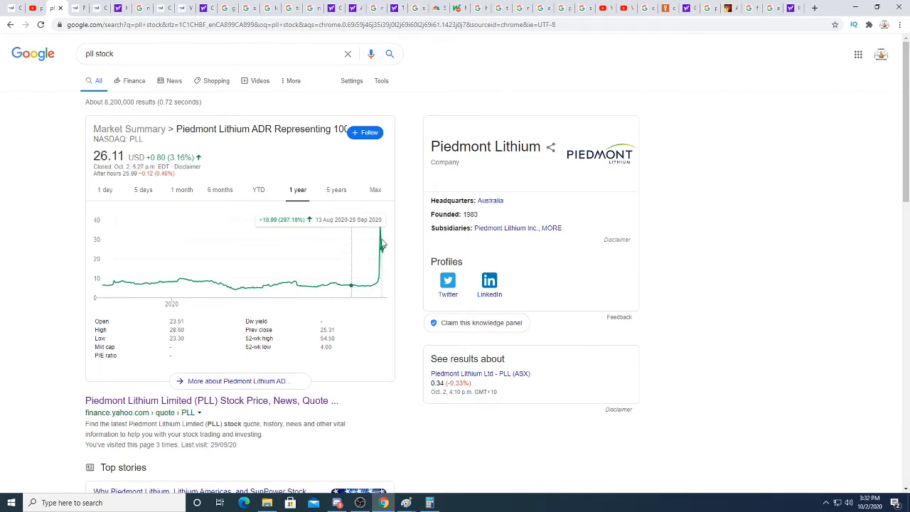
{"action": "mouse_move", "coordinate": [383, 246]}
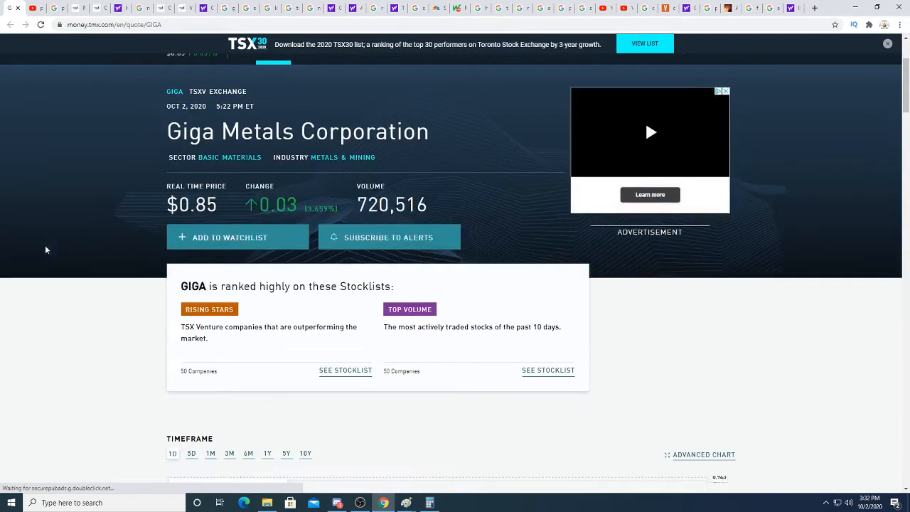
Scroll the Giga Metals page down to its price chart and back up.
{"action": "scroll", "scroll_direction": "down", "scroll_amount": 3}
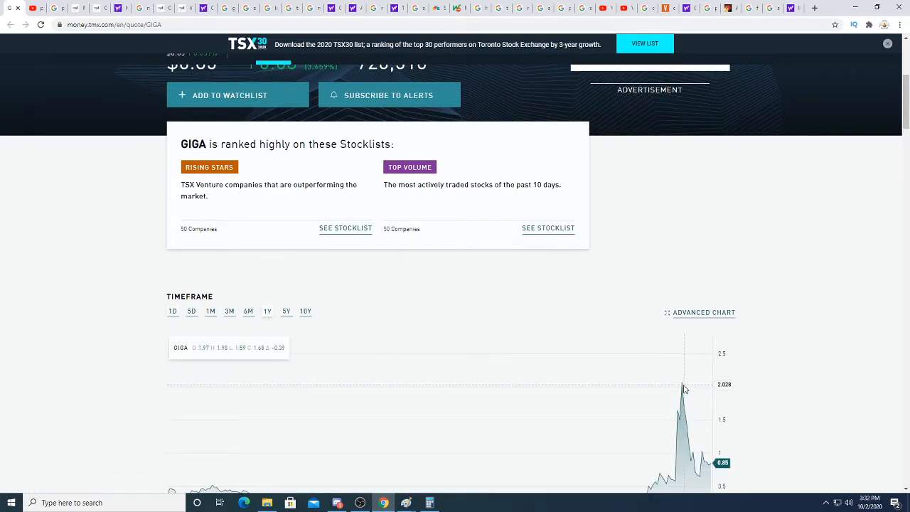
{"action": "mouse_move", "coordinate": [683, 386]}
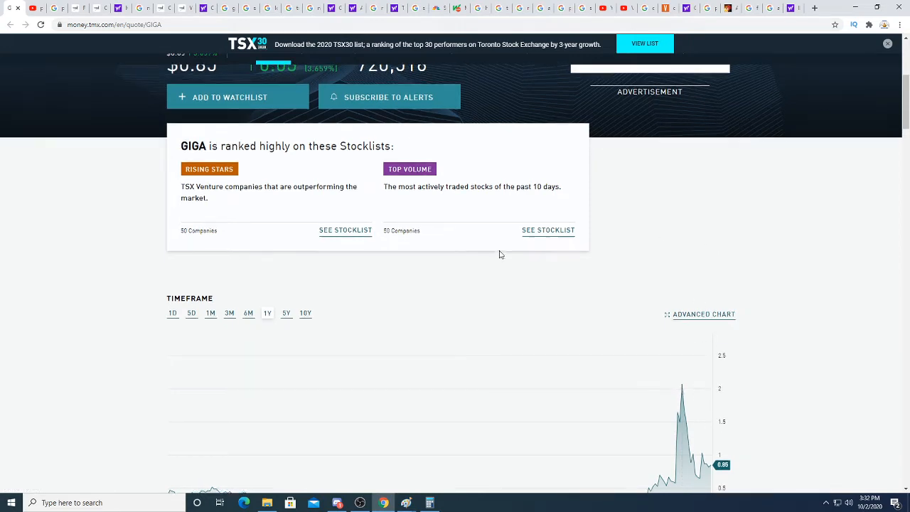
{"action": "scroll", "scroll_direction": "up", "scroll_amount": 3}
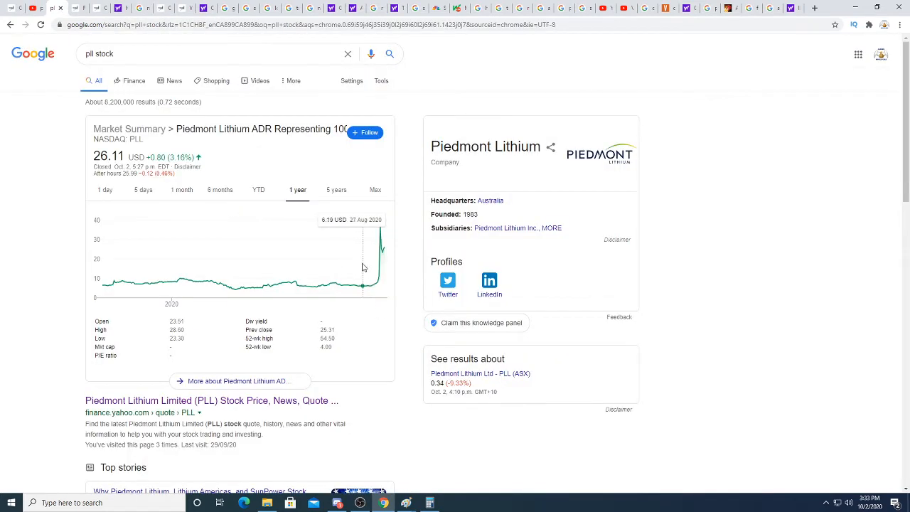
{"action": "mouse_move", "coordinate": [380, 256]}
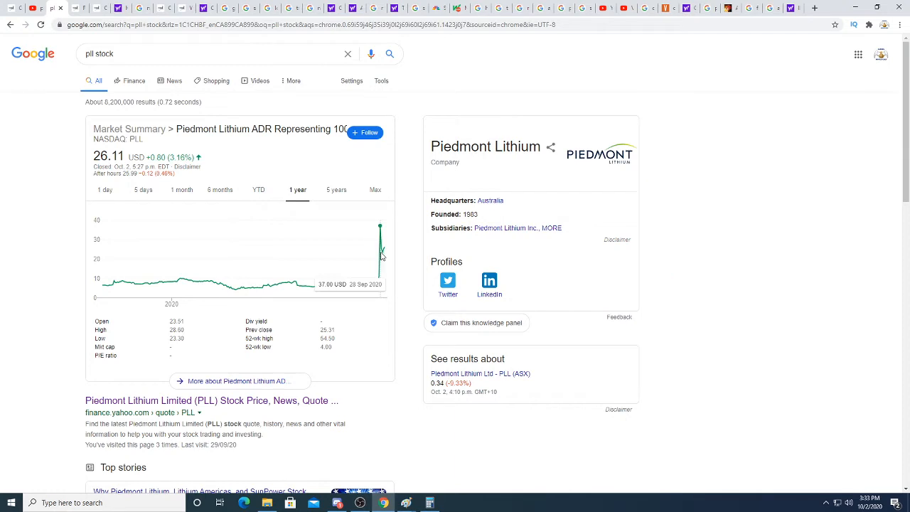
{"action": "mouse_move", "coordinate": [381, 247]}
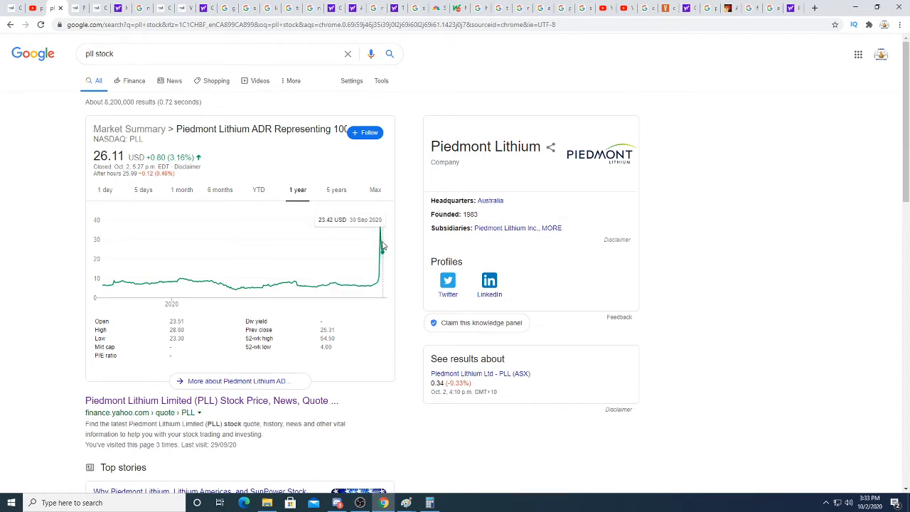
{"action": "mouse_move", "coordinate": [332, 244]}
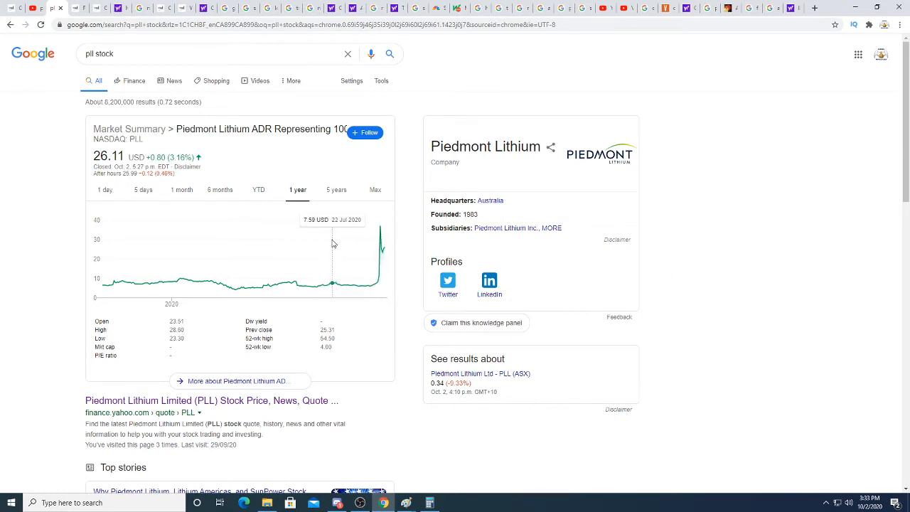
{"action": "mouse_move", "coordinate": [334, 244]}
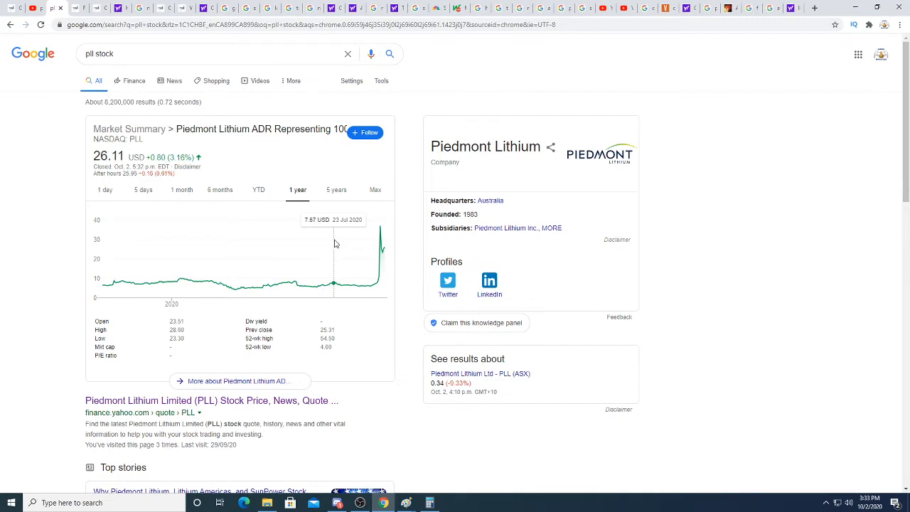
{"action": "mouse_move", "coordinate": [324, 249]}
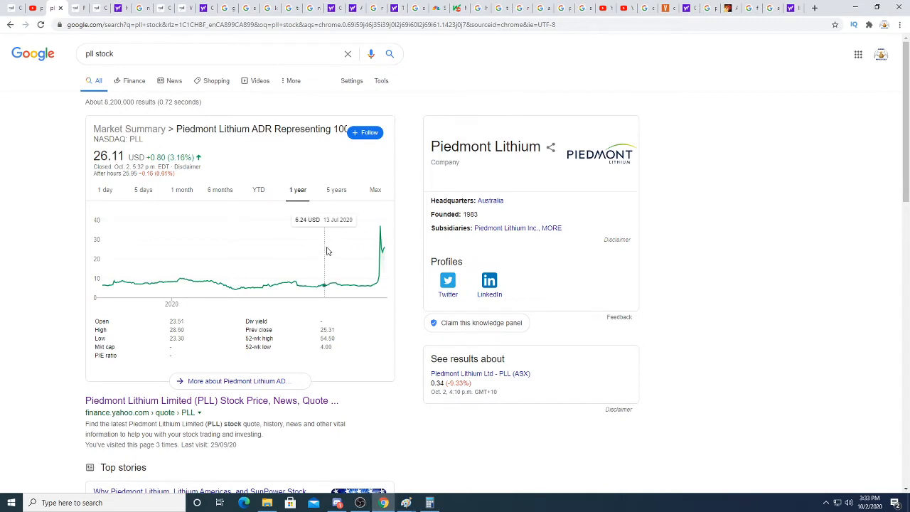
{"action": "mouse_move", "coordinate": [331, 285]}
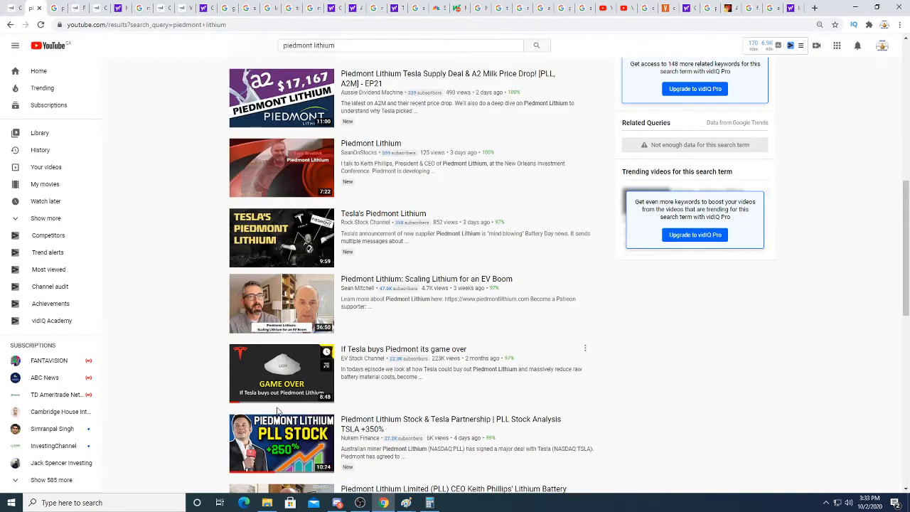
Flip through the GIGA and PLL tabs, then land on TMX Money's FPX Nickel Corp. quote.
{"action": "left_click", "coordinate": [35, 9]}
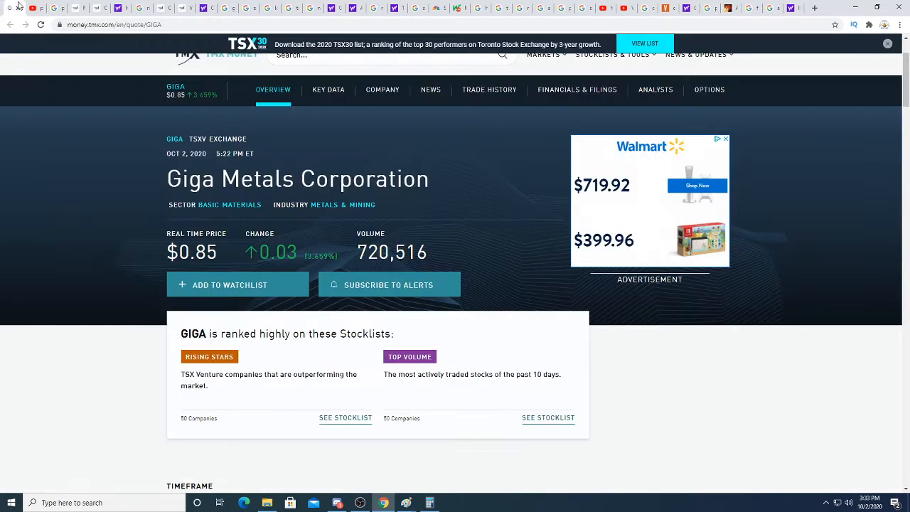
{"action": "left_click", "coordinate": [58, 7]}
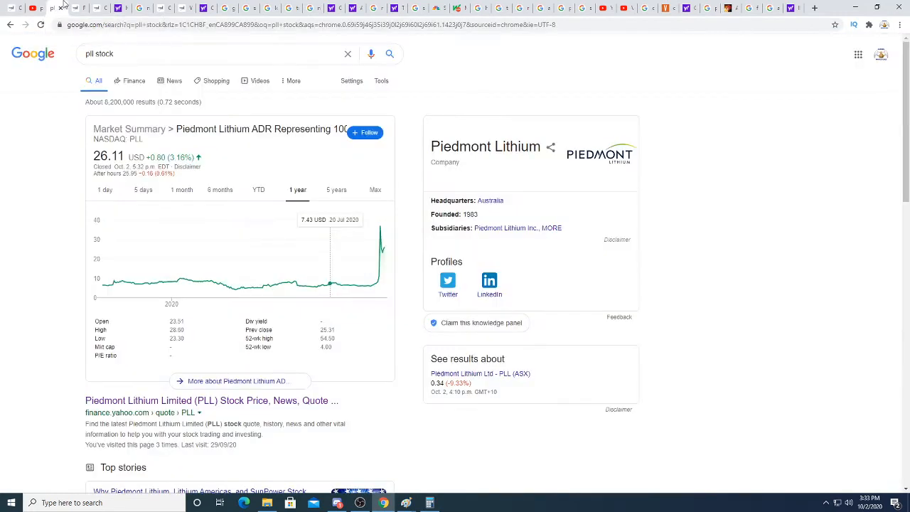
{"action": "left_click", "coordinate": [12, 8]}
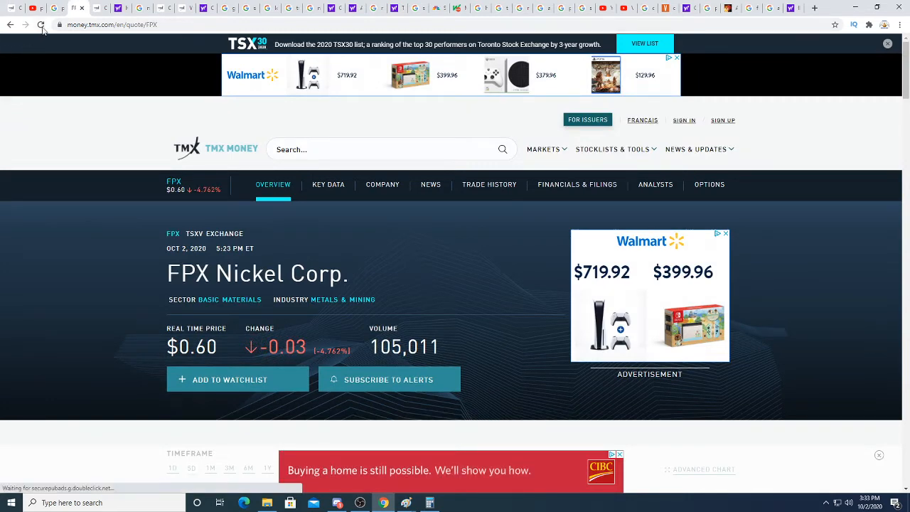
Refresh the FPX Nickel quote and scroll down to its Key Data section.
{"action": "left_click", "coordinate": [40, 24]}
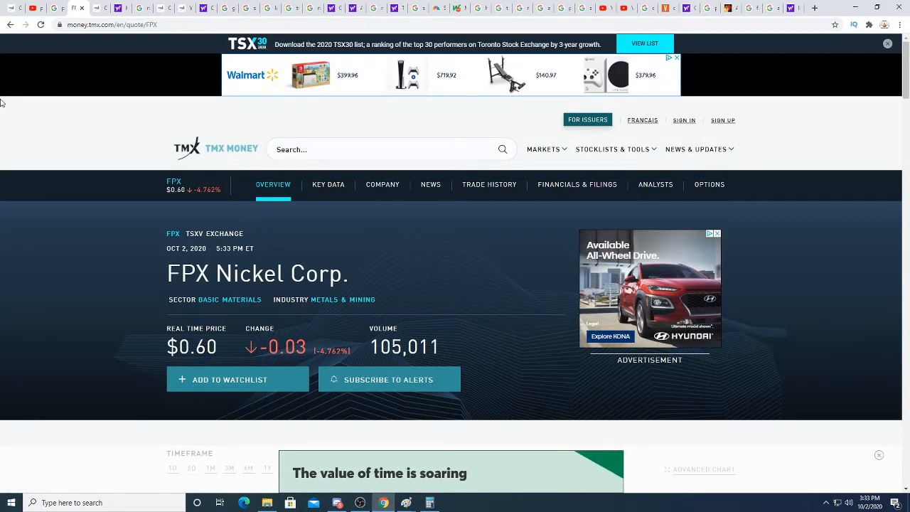
{"action": "scroll", "scroll_direction": "down", "scroll_amount": 3}
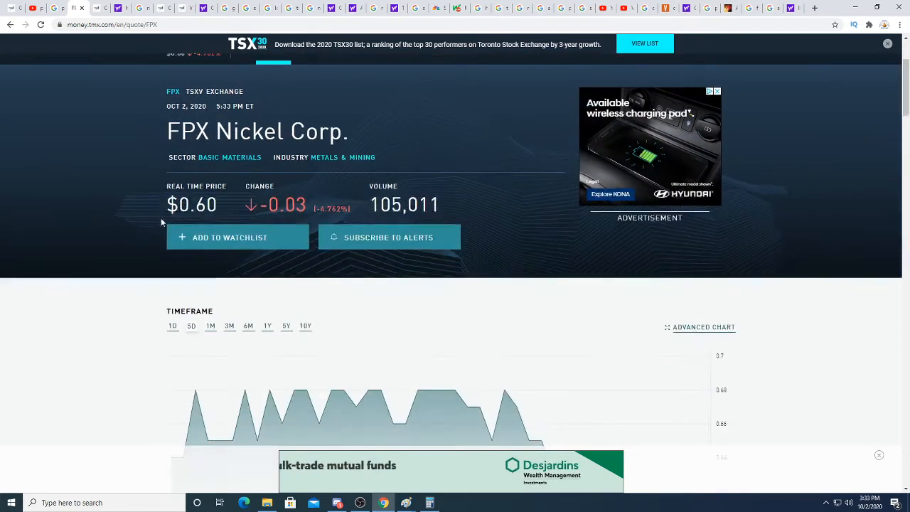
{"action": "scroll", "scroll_direction": "down", "scroll_amount": 3}
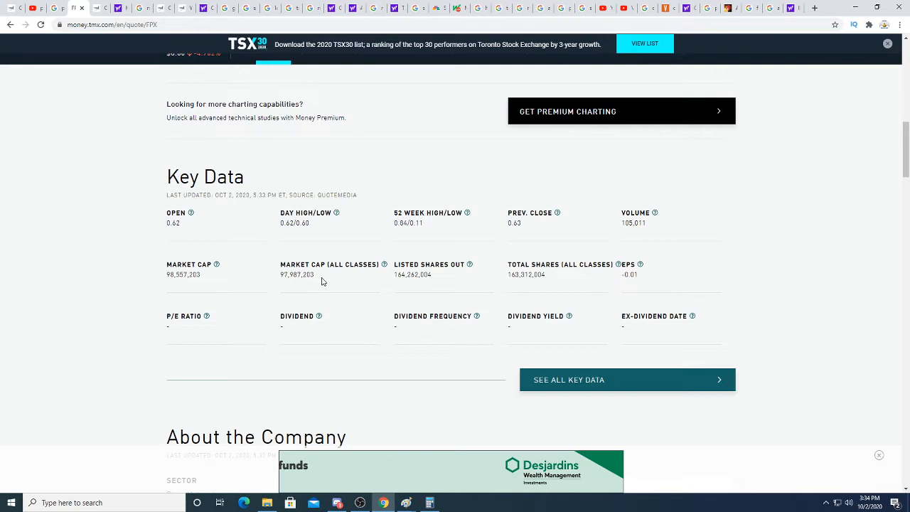
{"action": "mouse_move", "coordinate": [196, 281]}
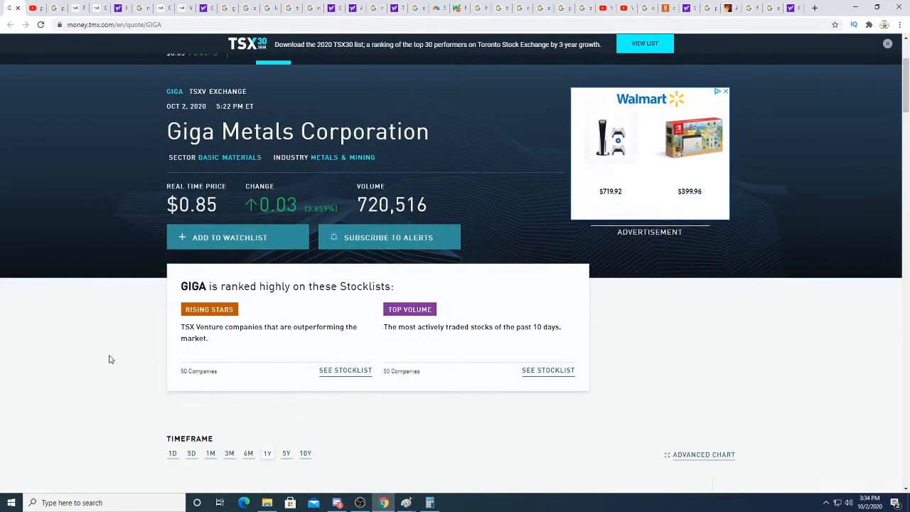
Scroll the GIGA page down to its Key Data showing the 59,674,718 market cap.
{"action": "scroll", "scroll_direction": "down", "scroll_amount": 3}
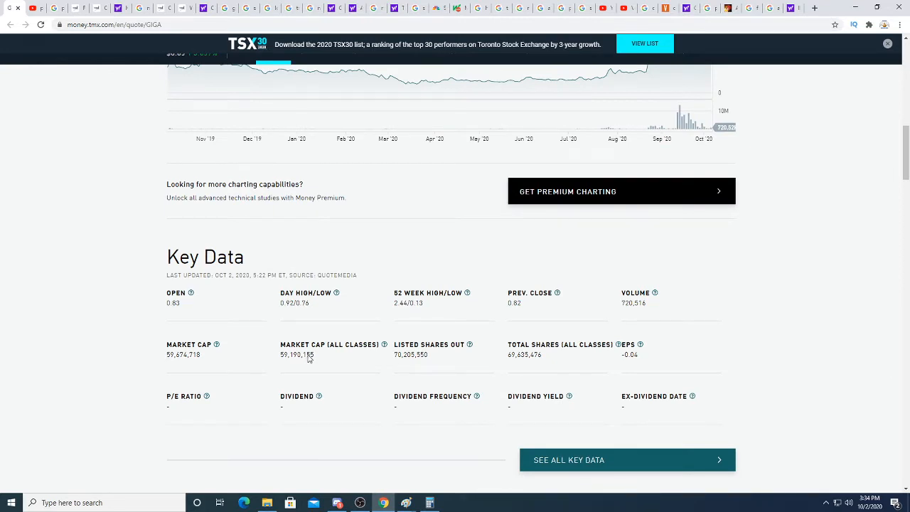
{"action": "mouse_move", "coordinate": [122, 74]}
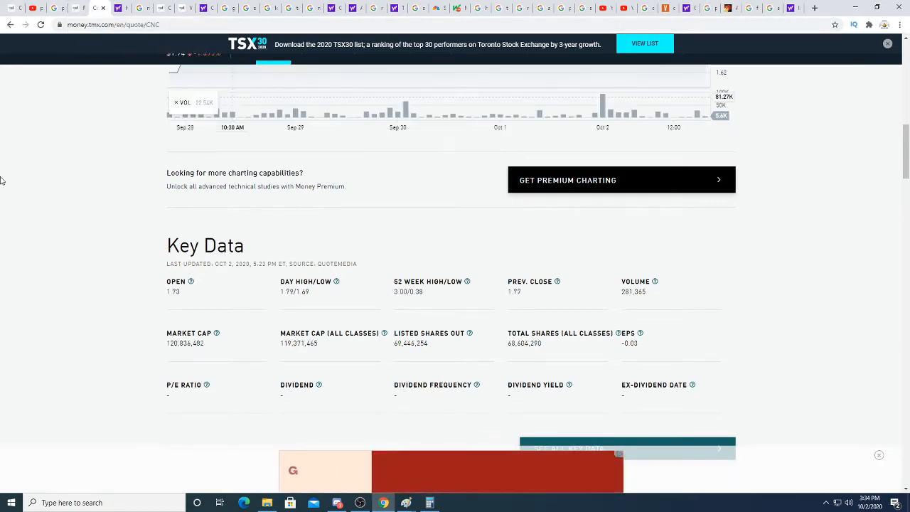
Scroll the CNC page up to its $1.74 header and back down to Key Data.
{"action": "scroll", "scroll_direction": "up", "scroll_amount": 3}
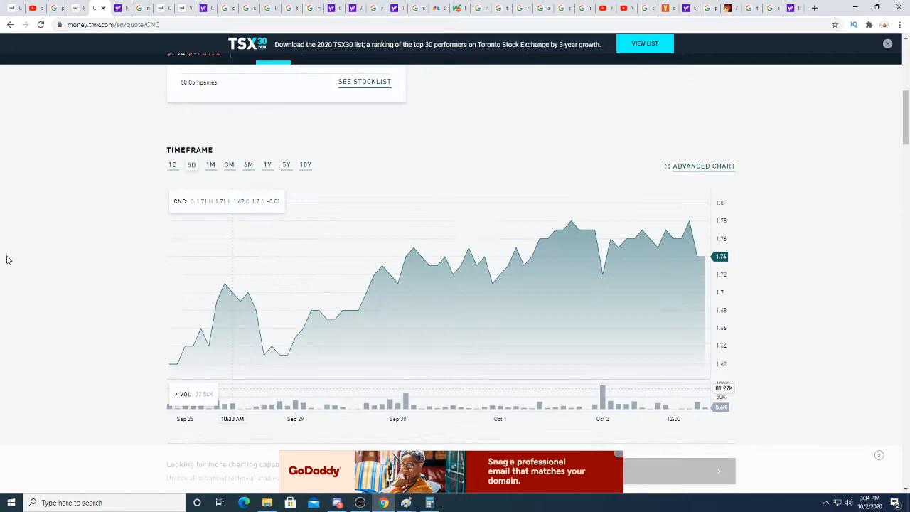
{"action": "scroll", "scroll_direction": "up", "scroll_amount": 3}
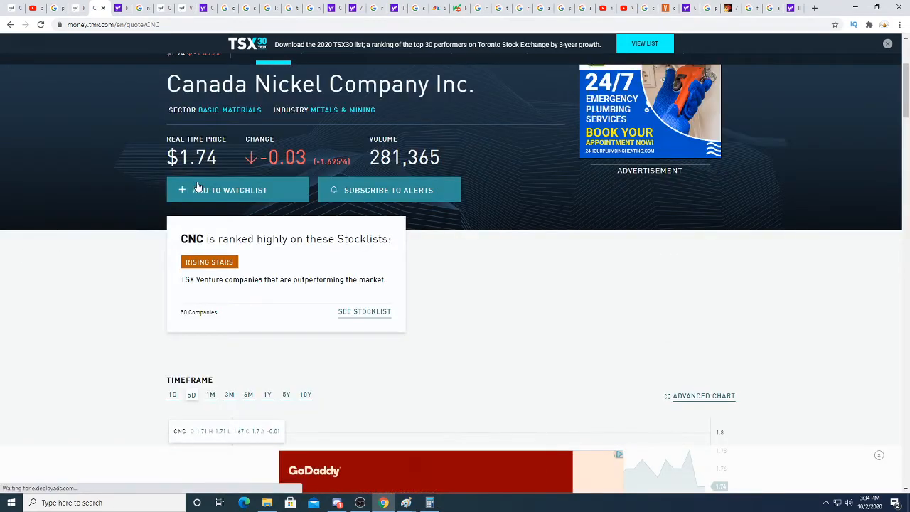
{"action": "scroll", "scroll_direction": "down", "scroll_amount": 3}
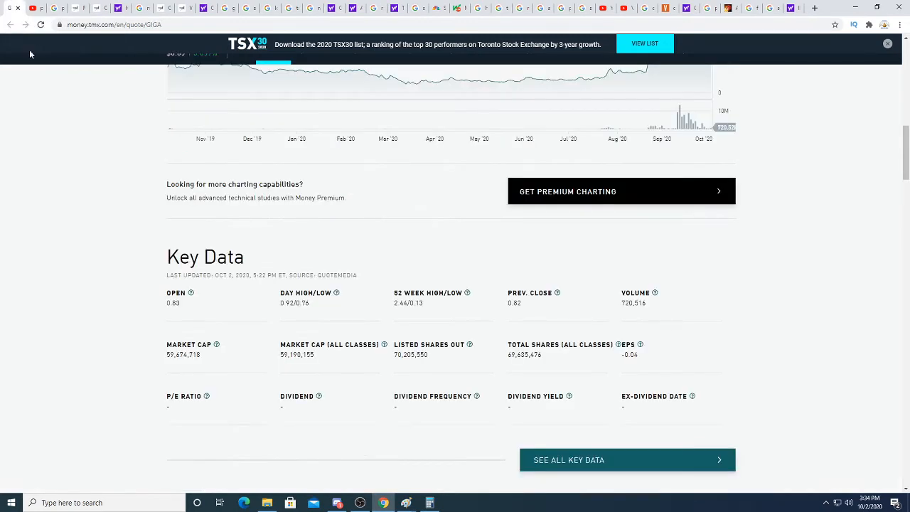
{"action": "mouse_move", "coordinate": [25, 244]}
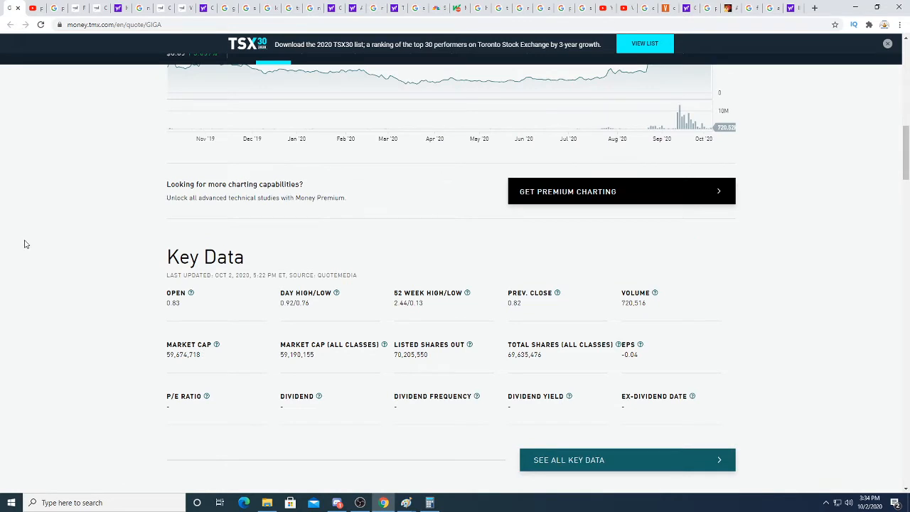
{"action": "mouse_move", "coordinate": [70, 296]}
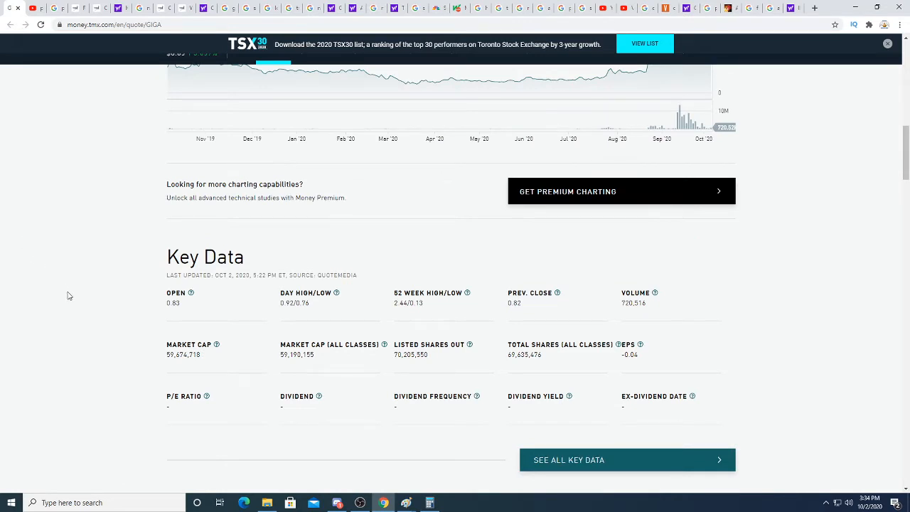
{"action": "scroll", "scroll_direction": "up", "scroll_amount": 3}
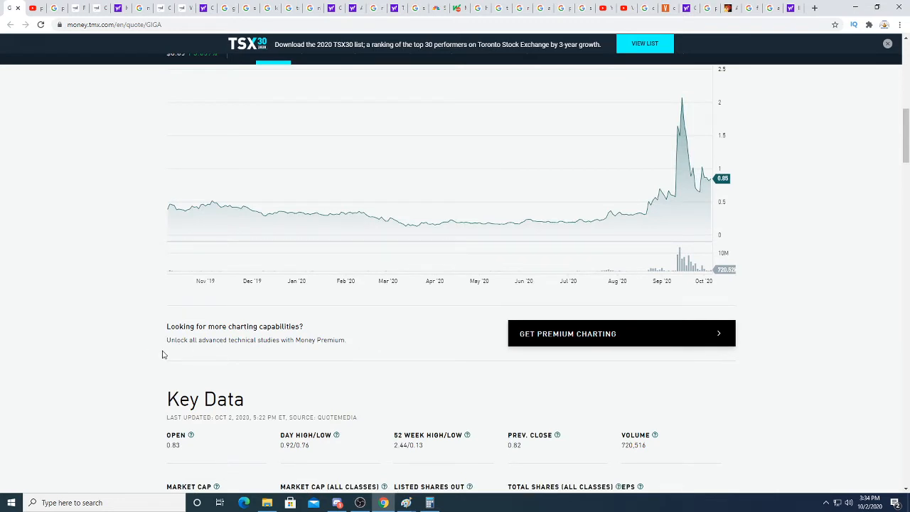
{"action": "mouse_move", "coordinate": [198, 308]}
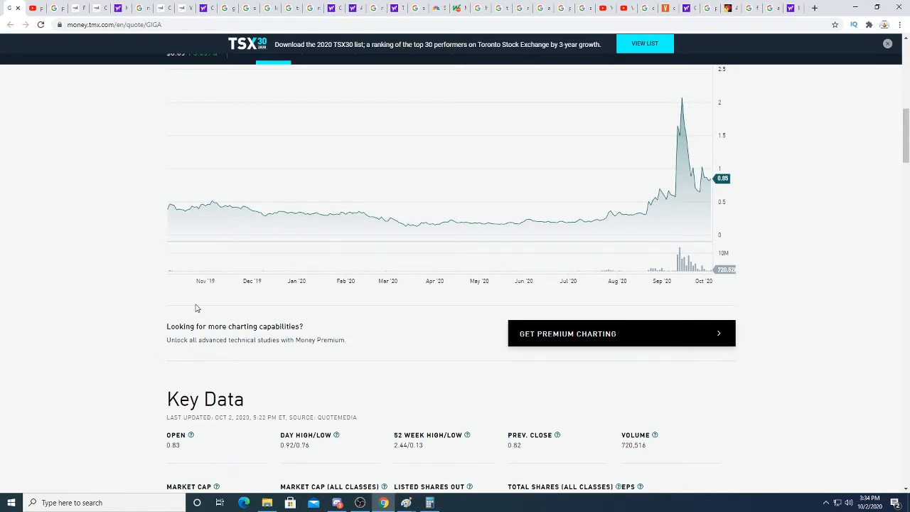
{"action": "scroll", "scroll_direction": "up", "scroll_amount": 3}
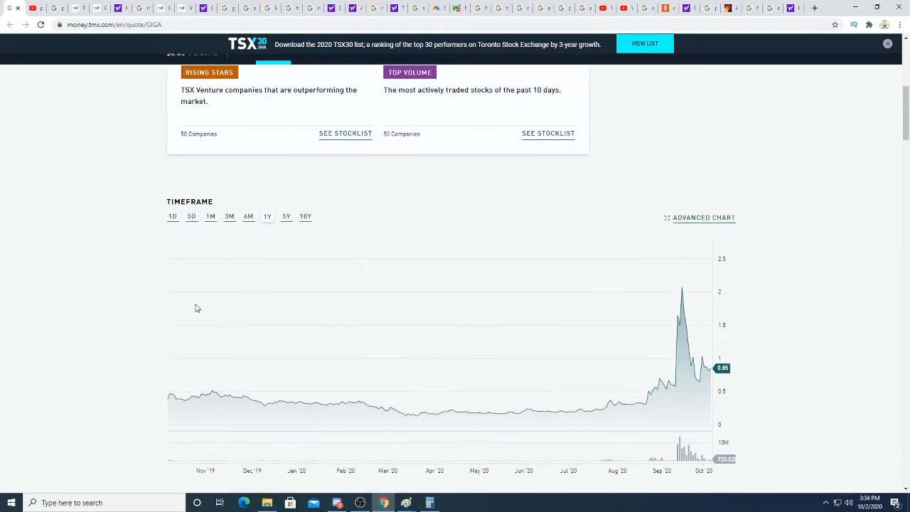
{"action": "mouse_move", "coordinate": [833, 283]}
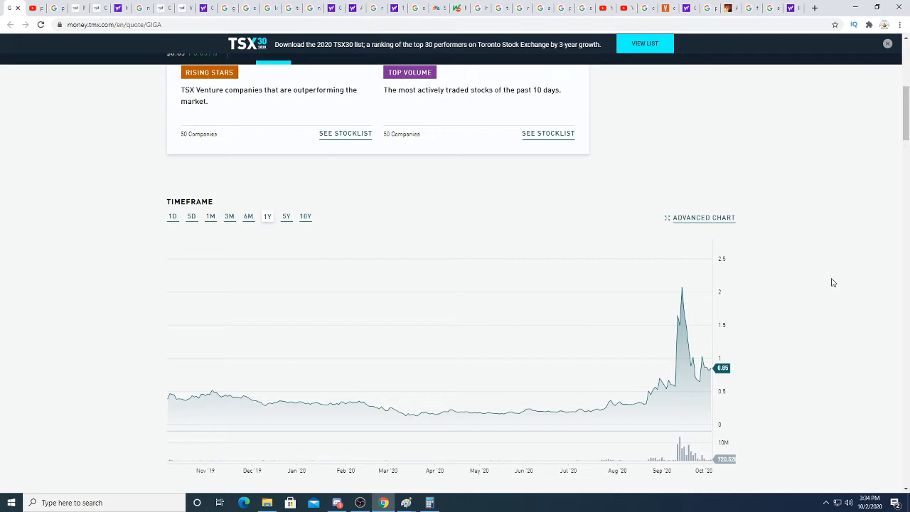
{"action": "scroll", "scroll_direction": "up", "scroll_amount": 3}
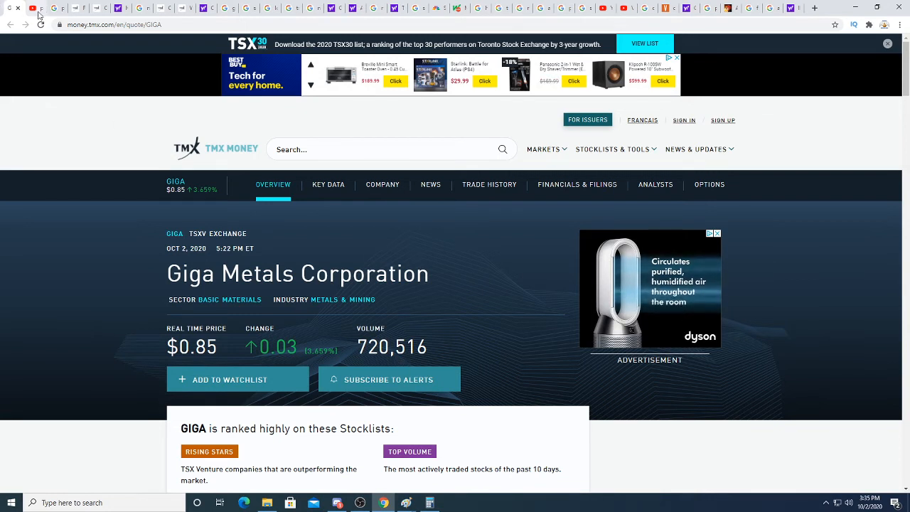
{"action": "mouse_move", "coordinate": [40, 24]}
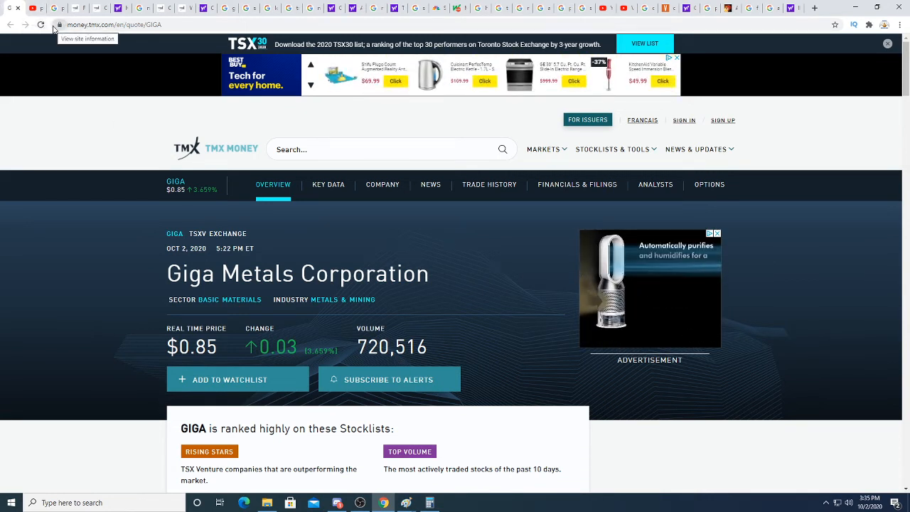
{"action": "mouse_move", "coordinate": [101, 164]}
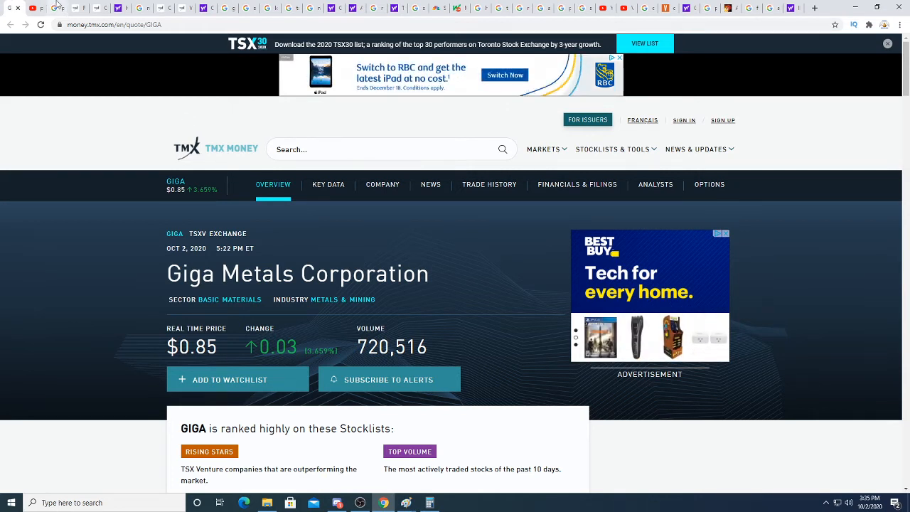
{"action": "mouse_move", "coordinate": [121, 7]}
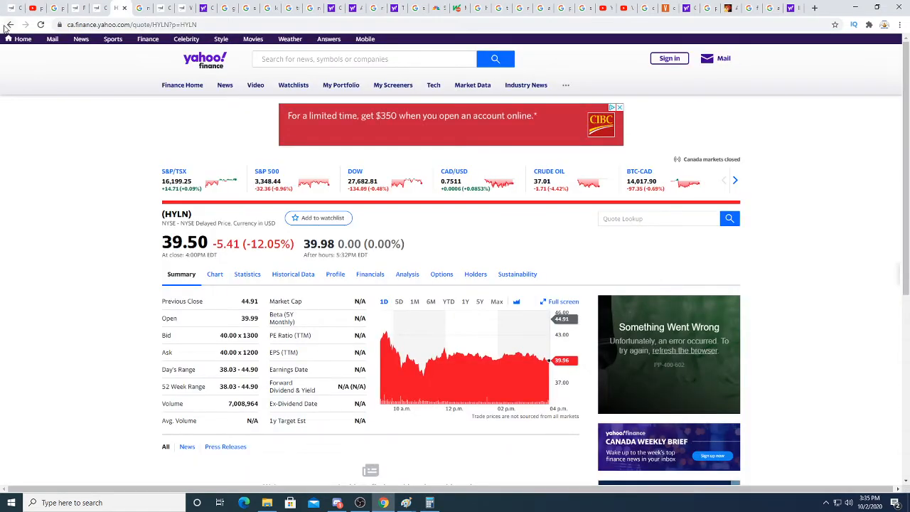
Reload the HYLN Yahoo Finance quote to update its after-hours price to 39.97.
{"action": "left_click", "coordinate": [42, 25]}
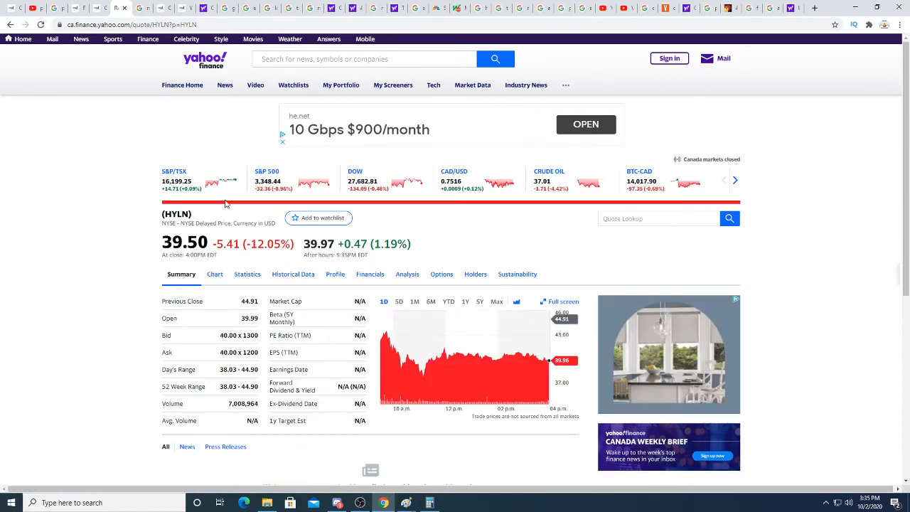
{"action": "mouse_move", "coordinate": [145, 248]}
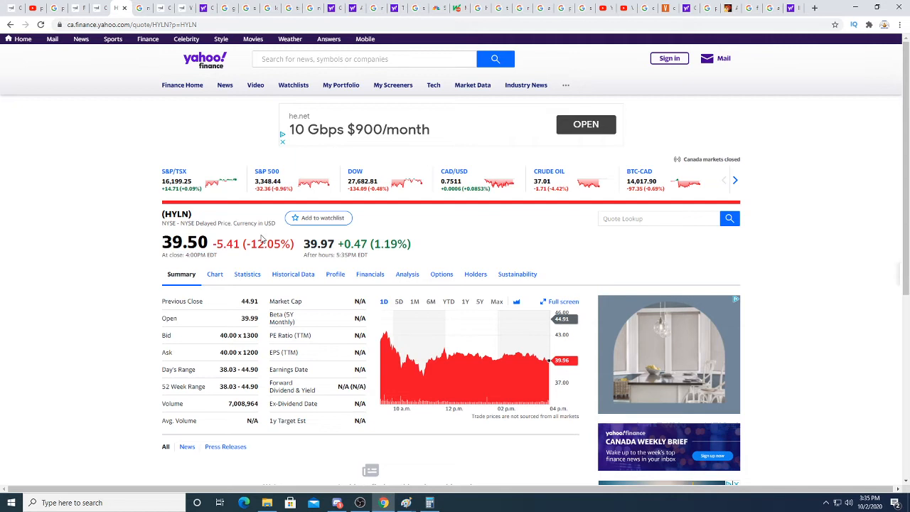
{"action": "mouse_move", "coordinate": [140, 7]}
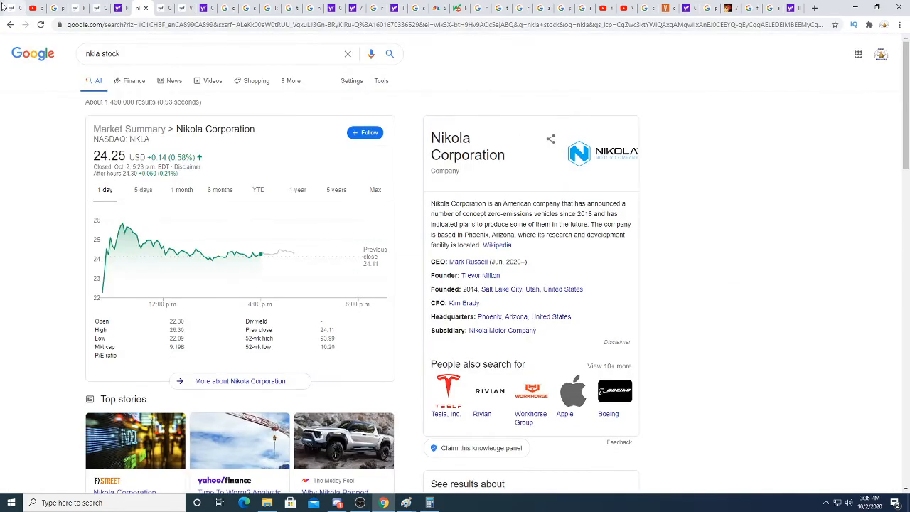
Reload Google's Nikola results to show the 24.16 after-hours price.
{"action": "left_click", "coordinate": [41, 23]}
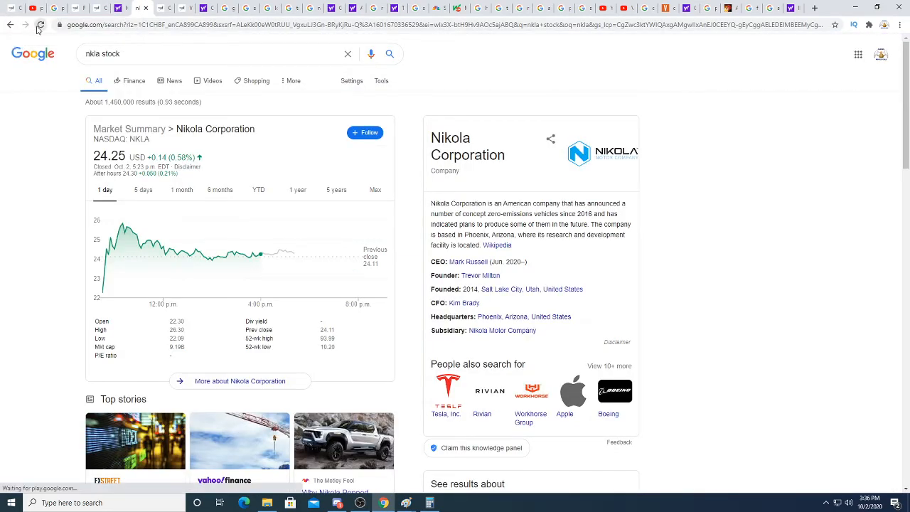
{"action": "left_click", "coordinate": [40, 24]}
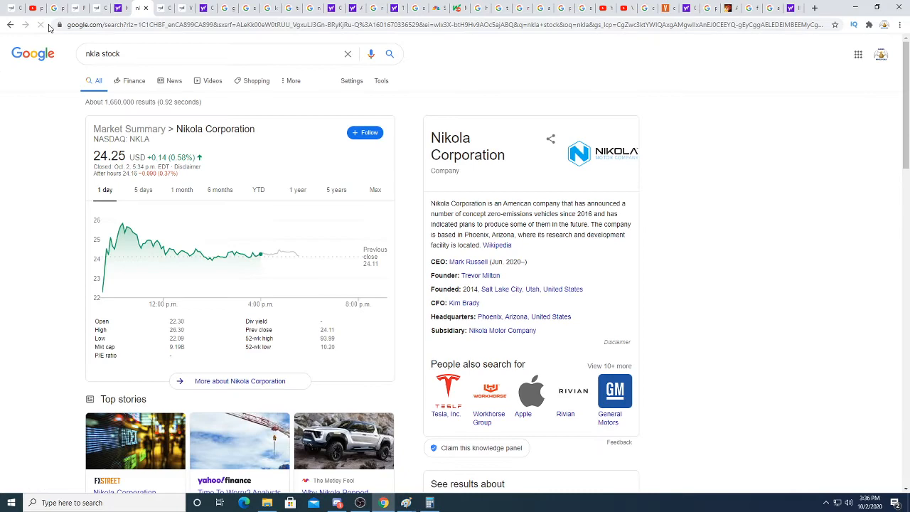
{"action": "mouse_move", "coordinate": [160, 7]}
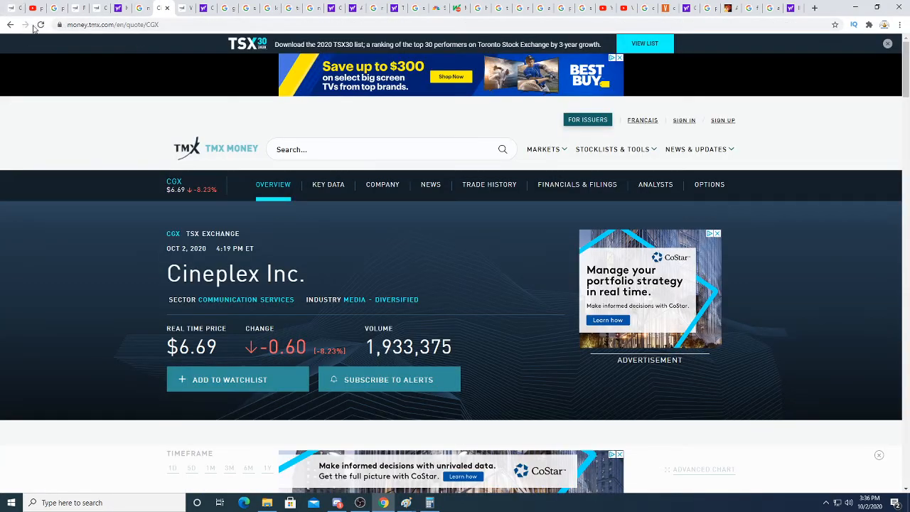
View the Cineplex reopening news story, then switch to Google's 'lca stock' results.
{"action": "left_click", "coordinate": [41, 24]}
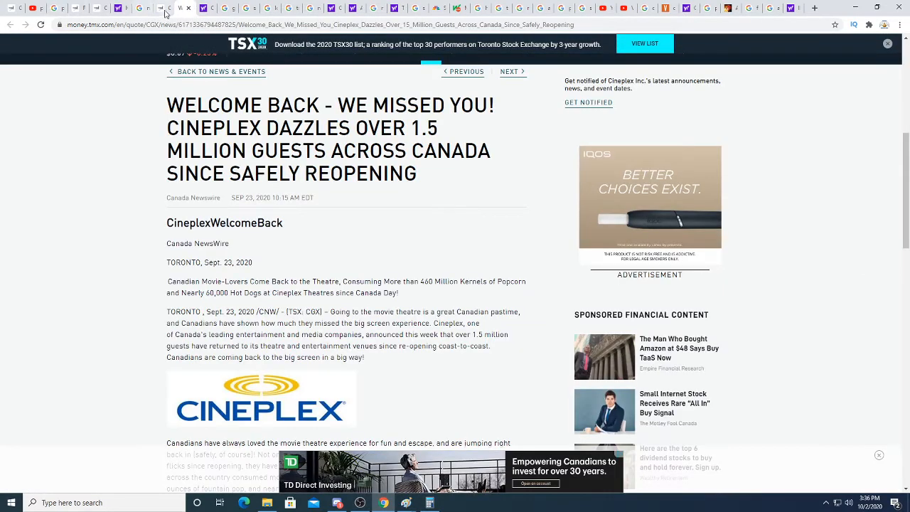
{"action": "left_click", "coordinate": [189, 7]}
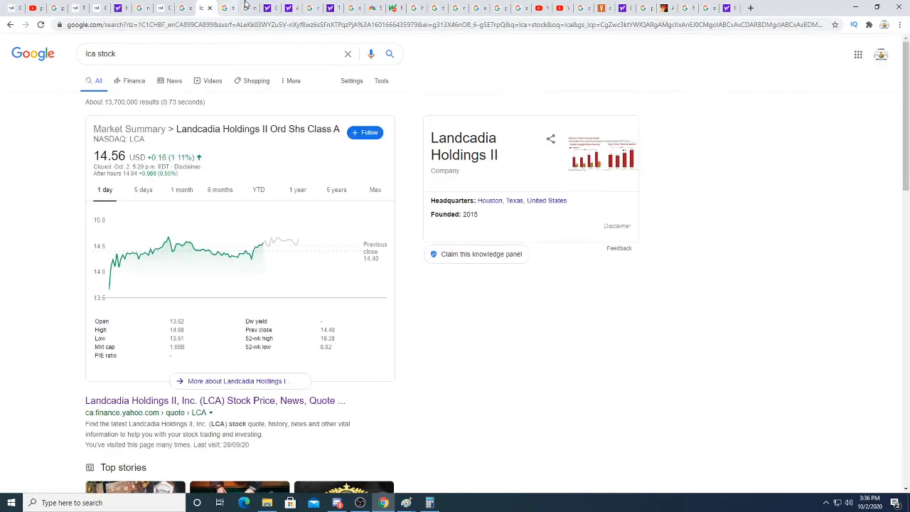
{"action": "mouse_move", "coordinate": [229, 8]}
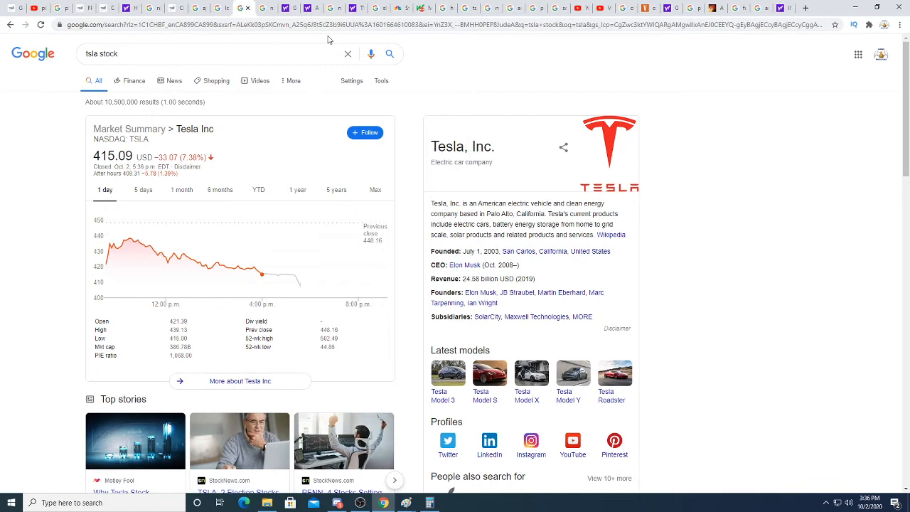
{"action": "mouse_move", "coordinate": [266, 8]}
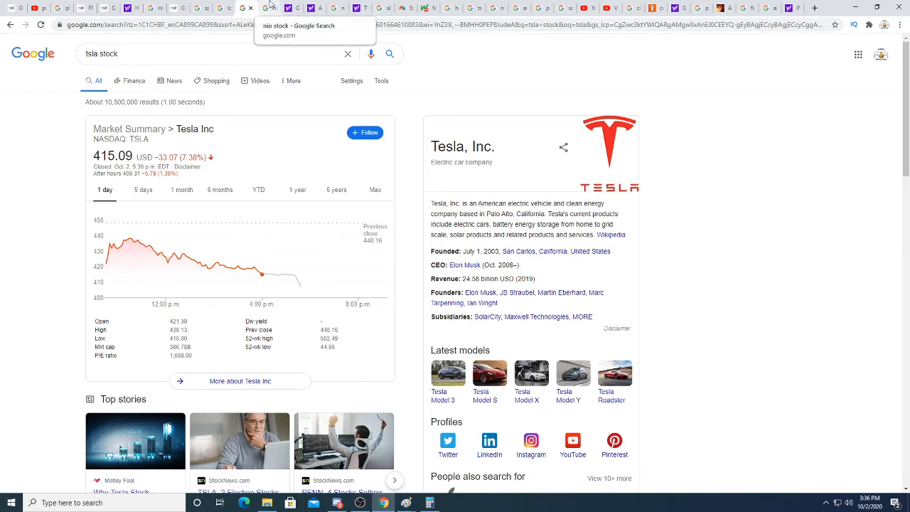
View the NIO card refreshed to 21.18 USD (down 2.67%), then move on to the GameStop quote at 9.39.
{"action": "left_click", "coordinate": [299, 26]}
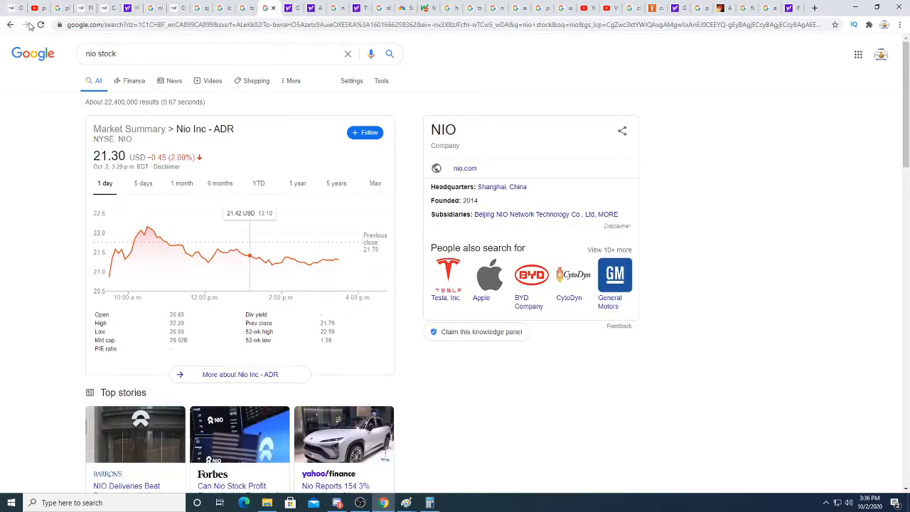
{"action": "left_click", "coordinate": [42, 24]}
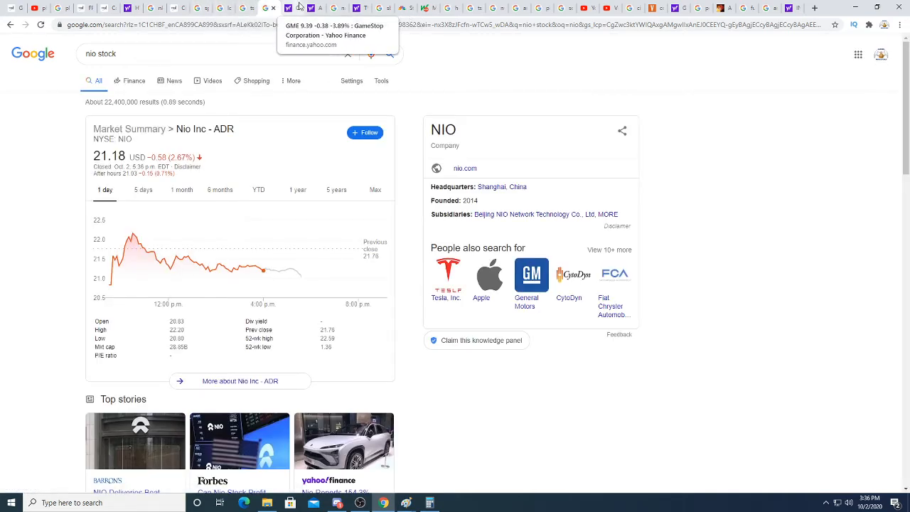
{"action": "left_click", "coordinate": [334, 35]}
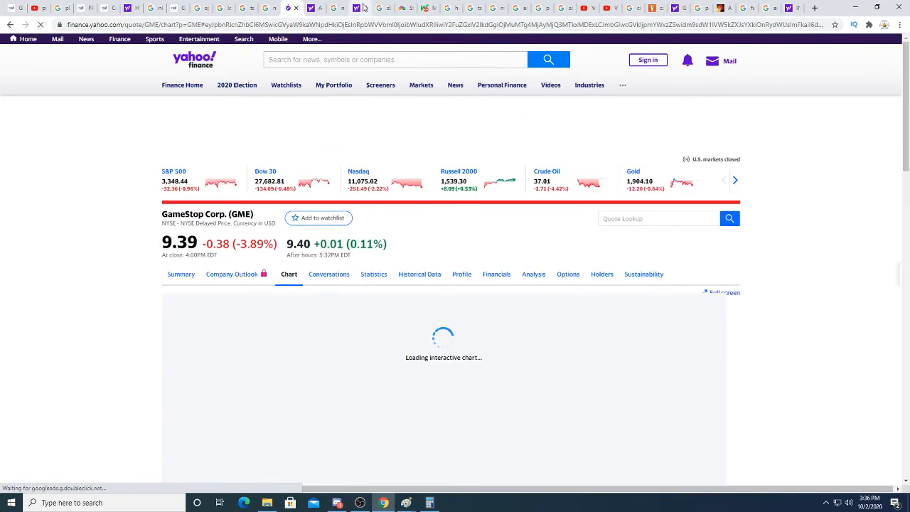
Review Aphria at 4.41 on Yahoo Finance and Nano Dimension (NNDM) at 2.36 USD on Google.
{"action": "left_click", "coordinate": [309, 8]}
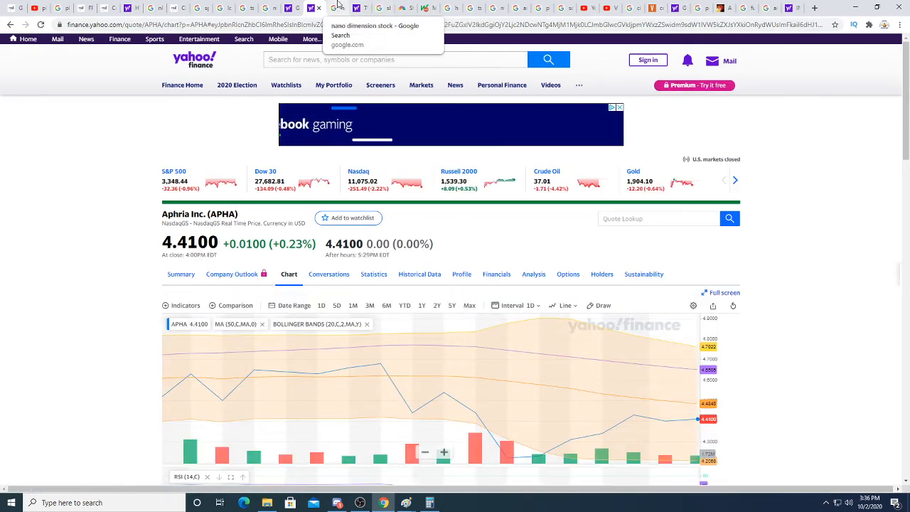
{"action": "left_click", "coordinate": [374, 32]}
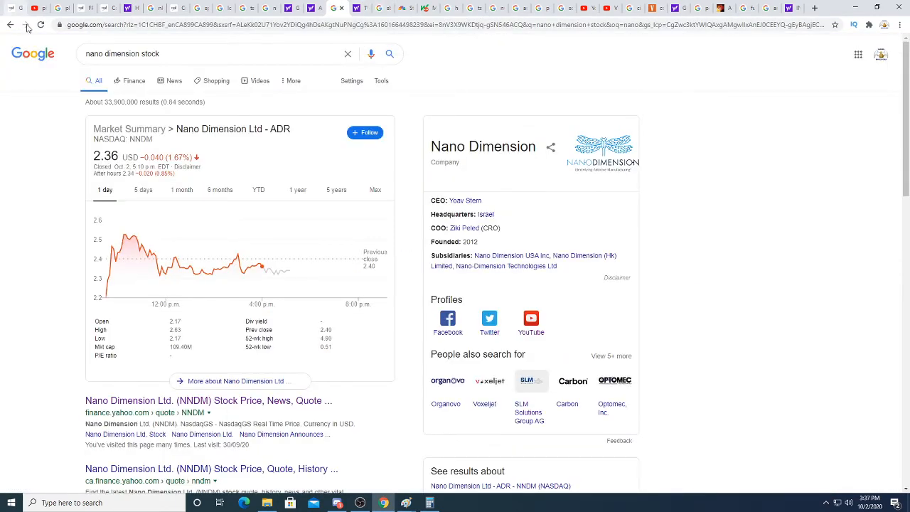
{"action": "mouse_move", "coordinate": [349, 7]}
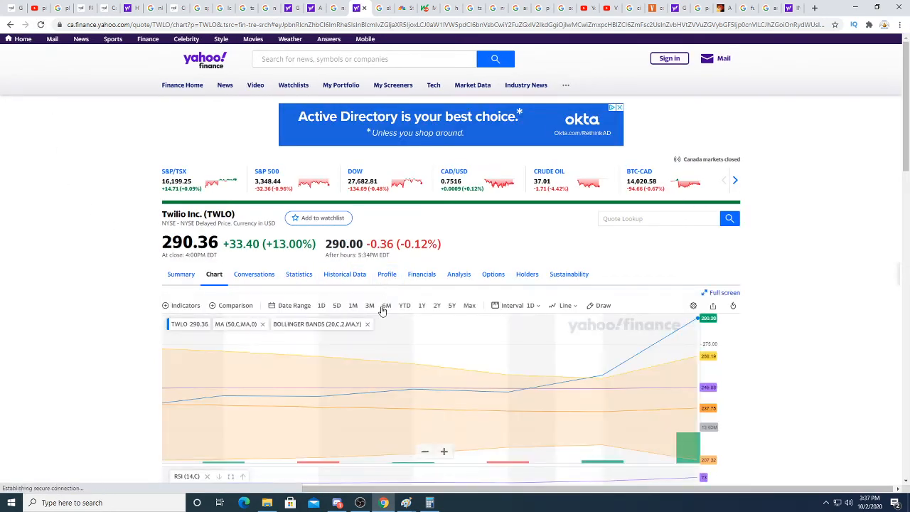
Widen the Twilio chart through 1Y and 2Y to a five-year weekly range.
{"action": "left_click", "coordinate": [422, 305]}
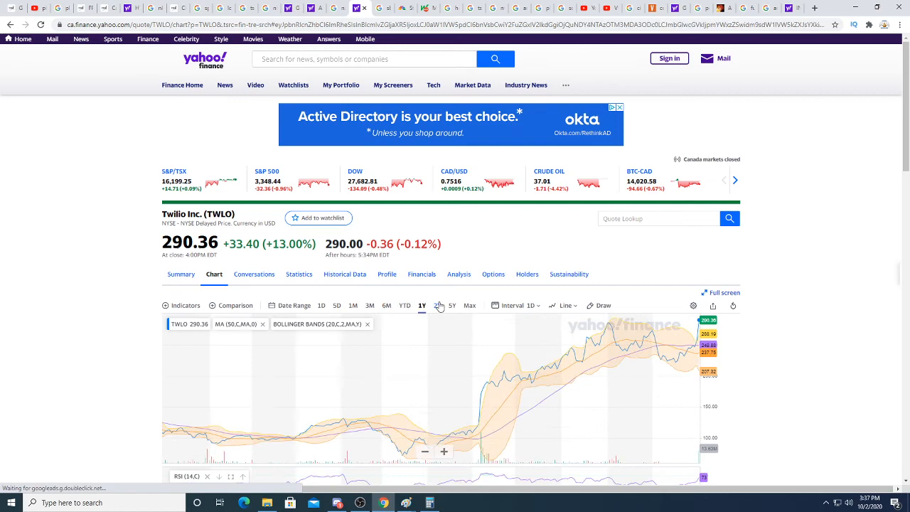
{"action": "left_click", "coordinate": [437, 305]}
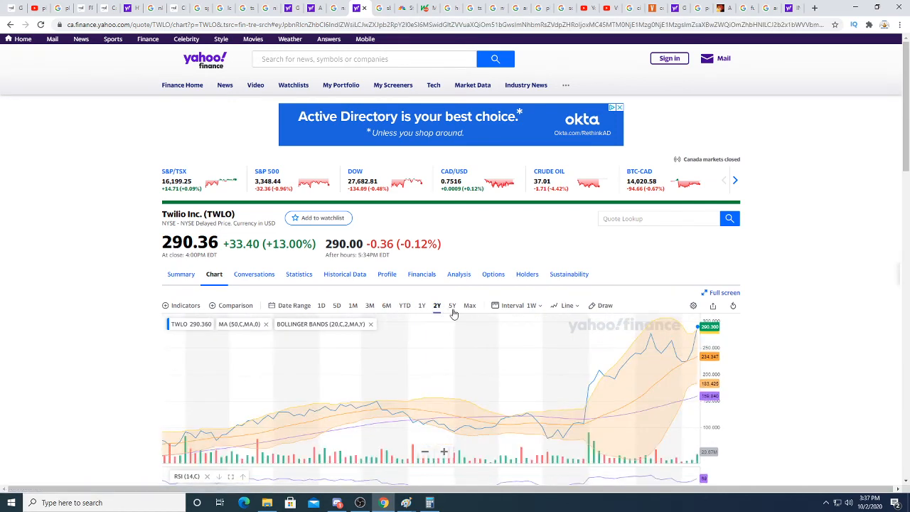
{"action": "left_click", "coordinate": [452, 305]}
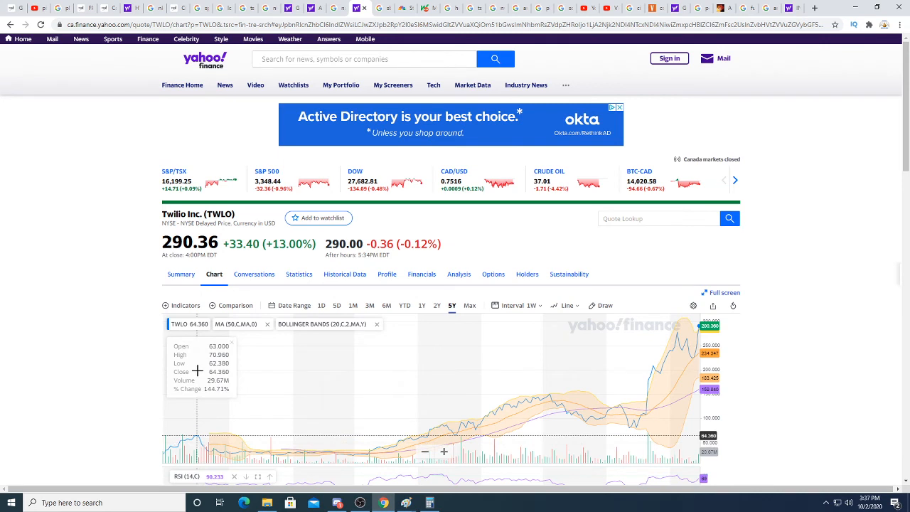
{"action": "mouse_move", "coordinate": [186, 377]}
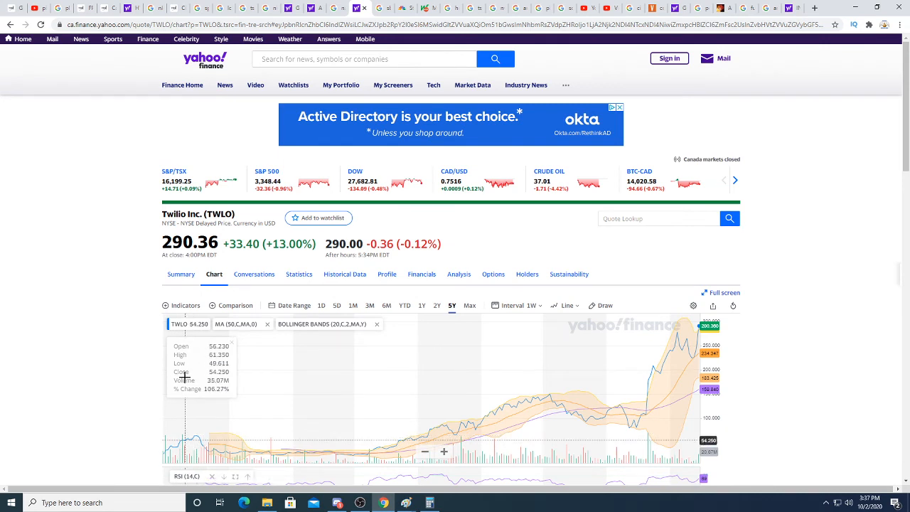
{"action": "mouse_move", "coordinate": [273, 379]}
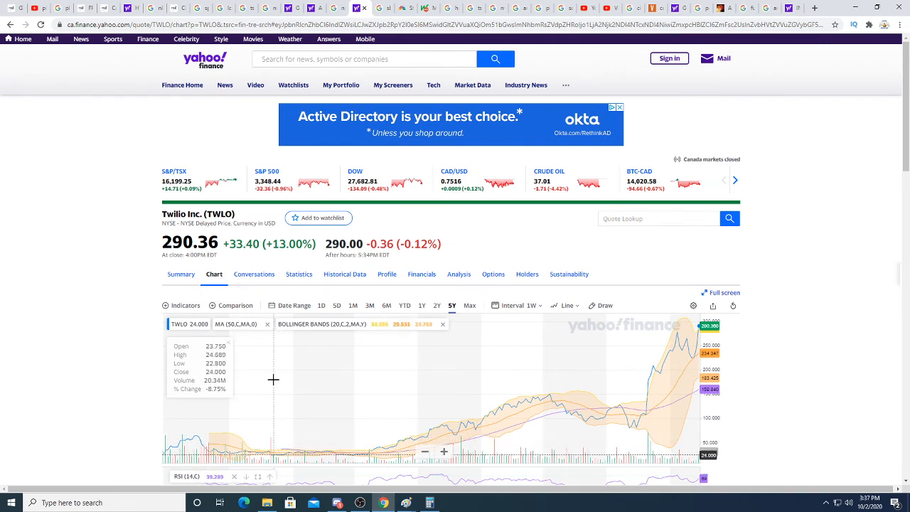
{"action": "mouse_move", "coordinate": [267, 382]}
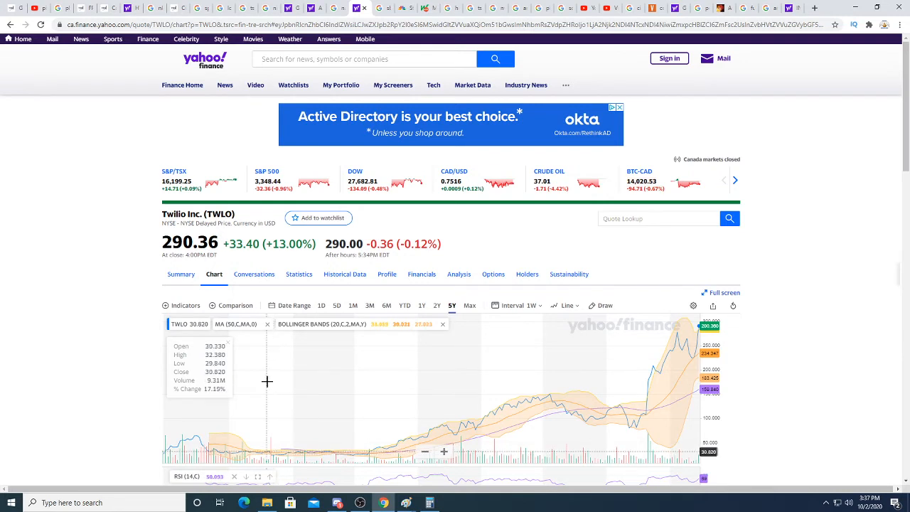
{"action": "mouse_move", "coordinate": [281, 384]}
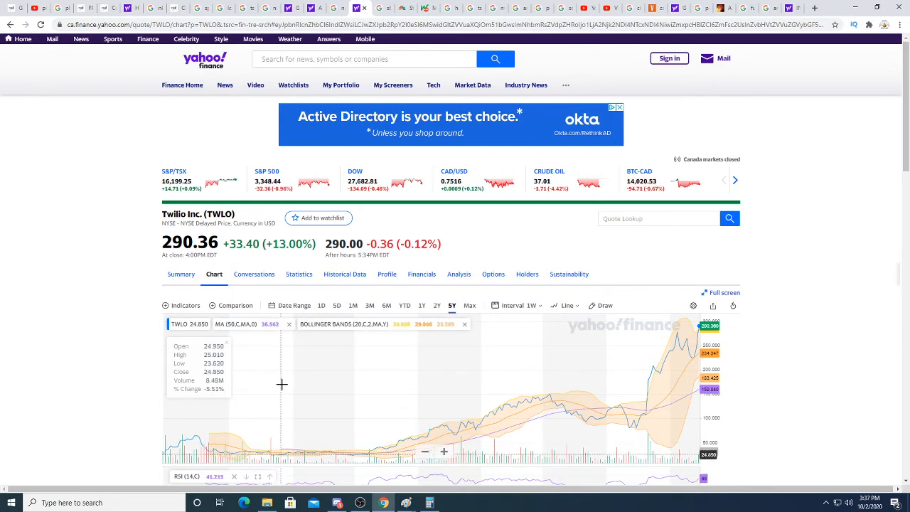
{"action": "mouse_move", "coordinate": [661, 331]}
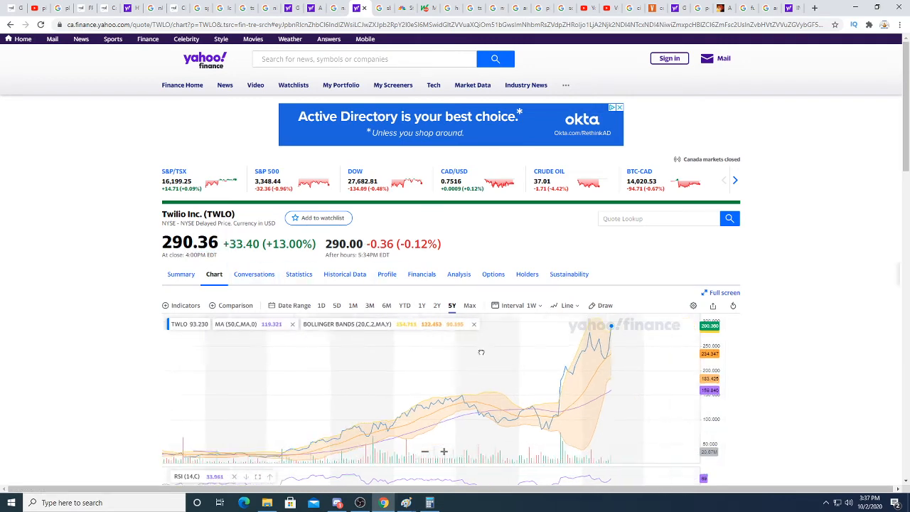
{"action": "mouse_move", "coordinate": [525, 378]}
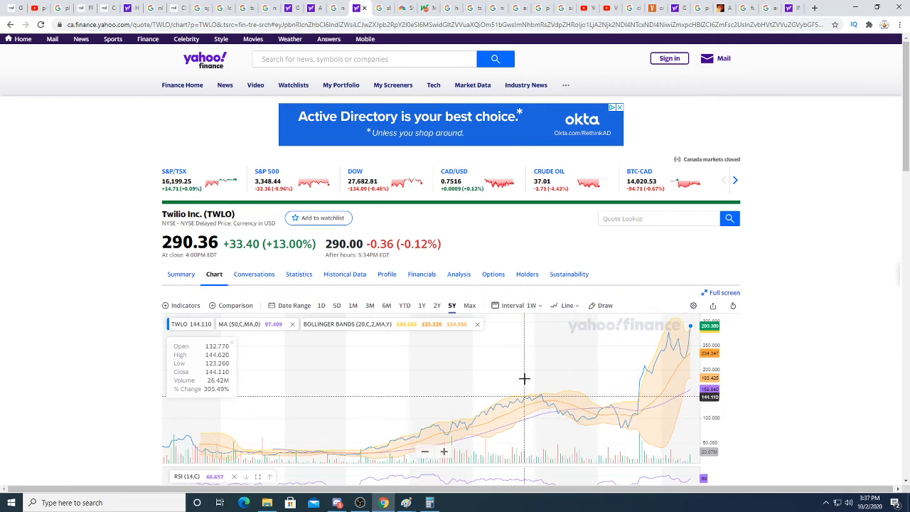
{"action": "mouse_move", "coordinate": [250, 391]}
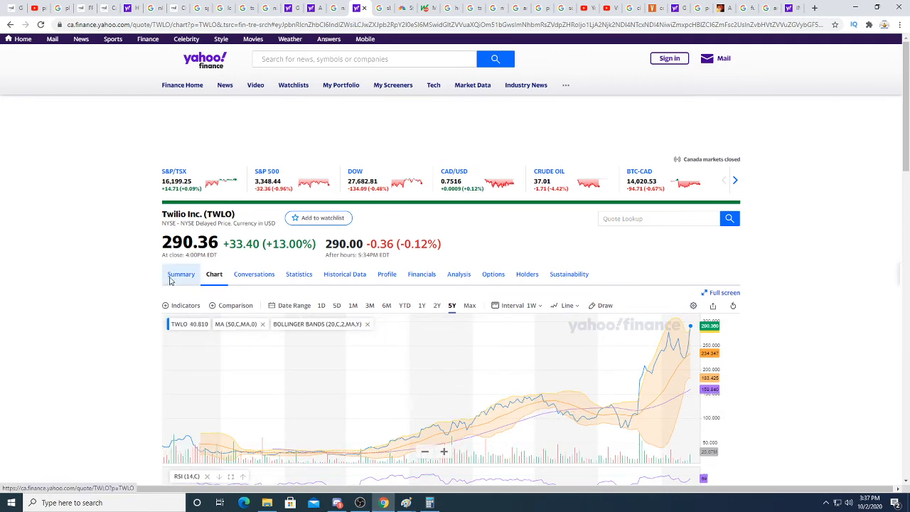
Review Twilio's Summary statistics and Financials income statement, then its summary news.
{"action": "left_click", "coordinate": [181, 274]}
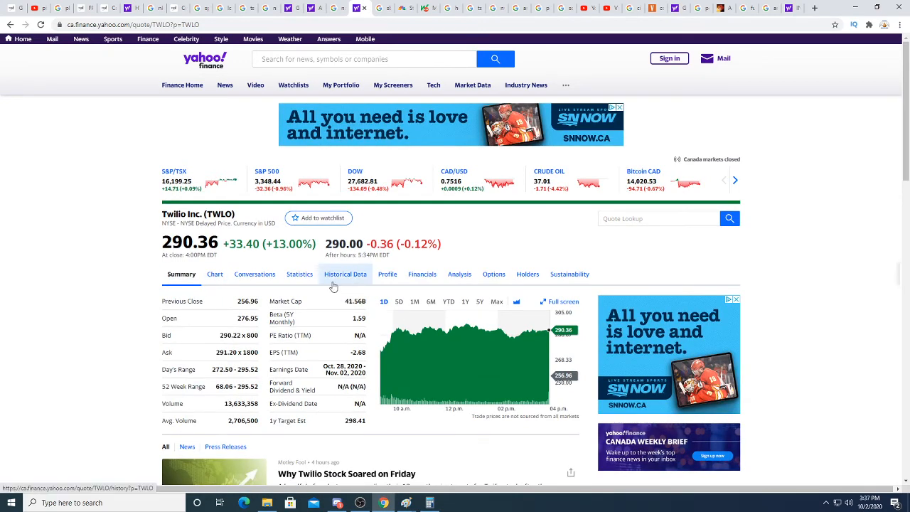
{"action": "left_click", "coordinate": [422, 273]}
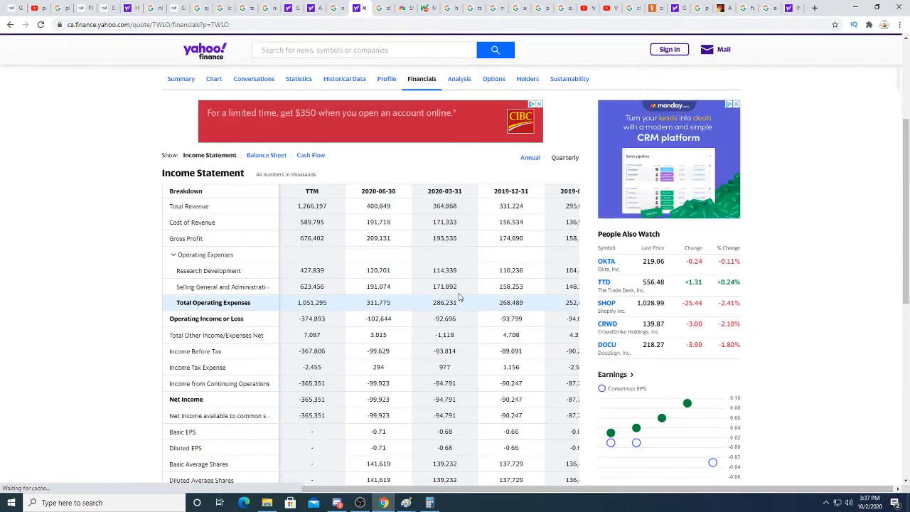
{"action": "scroll", "scroll_direction": "up", "scroll_amount": 3}
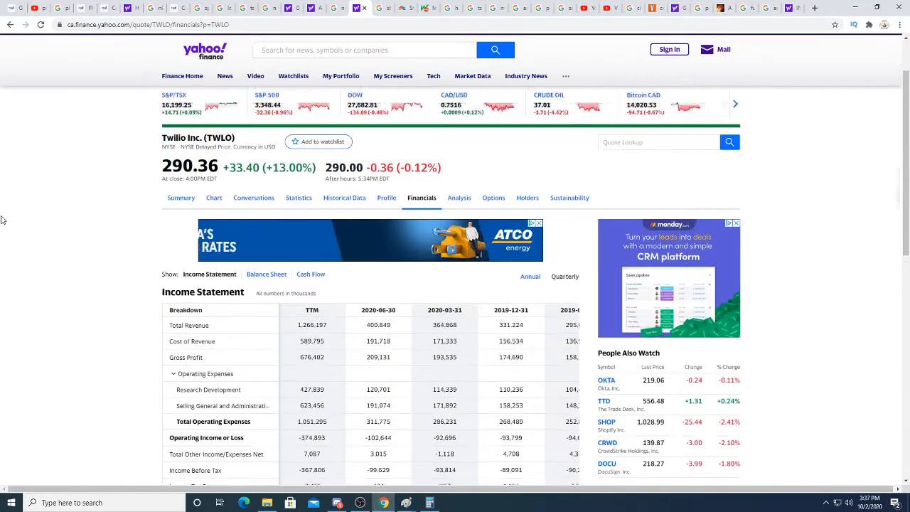
{"action": "left_click", "coordinate": [181, 197]}
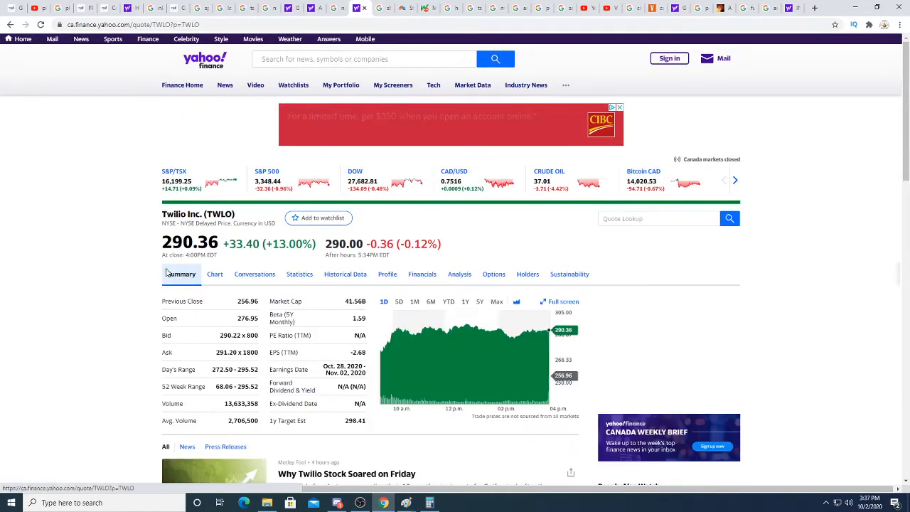
{"action": "scroll", "scroll_direction": "down", "scroll_amount": 3}
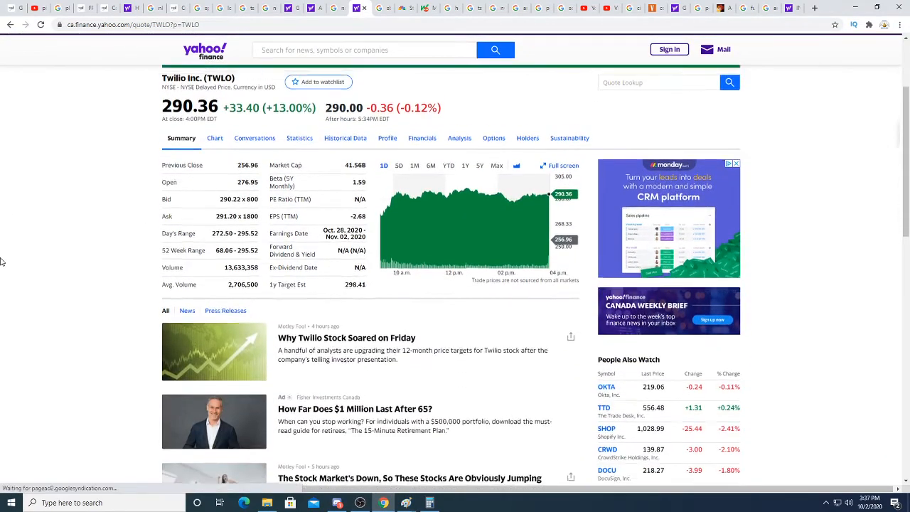
{"action": "scroll", "scroll_direction": "up", "scroll_amount": 3}
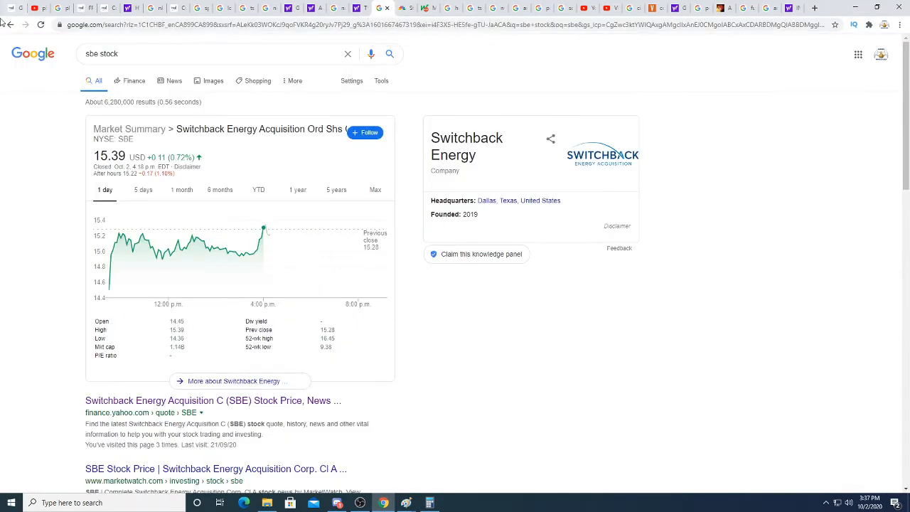
Browse the HCAC, Tesla and AMD stock cards, ending on Pivotal Investment II (PIC) at 11.03 USD.
{"action": "left_click", "coordinate": [41, 24]}
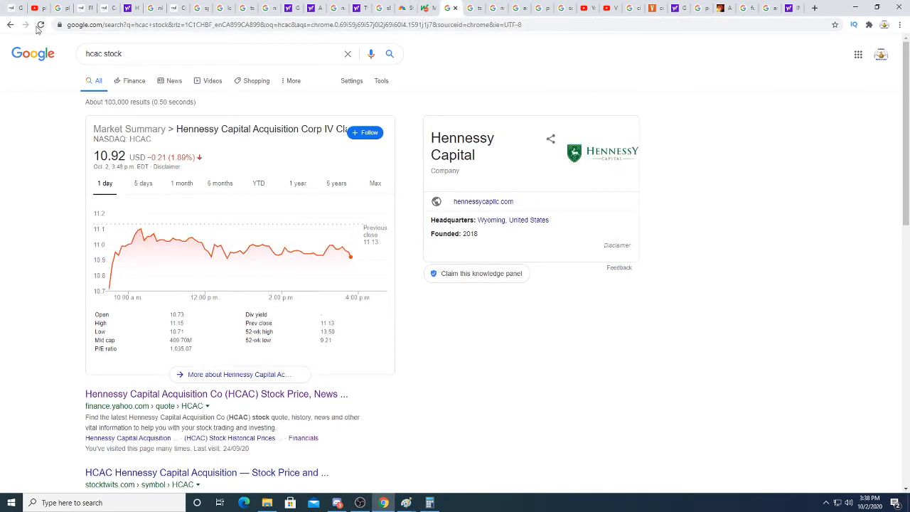
{"action": "left_click", "coordinate": [42, 24]}
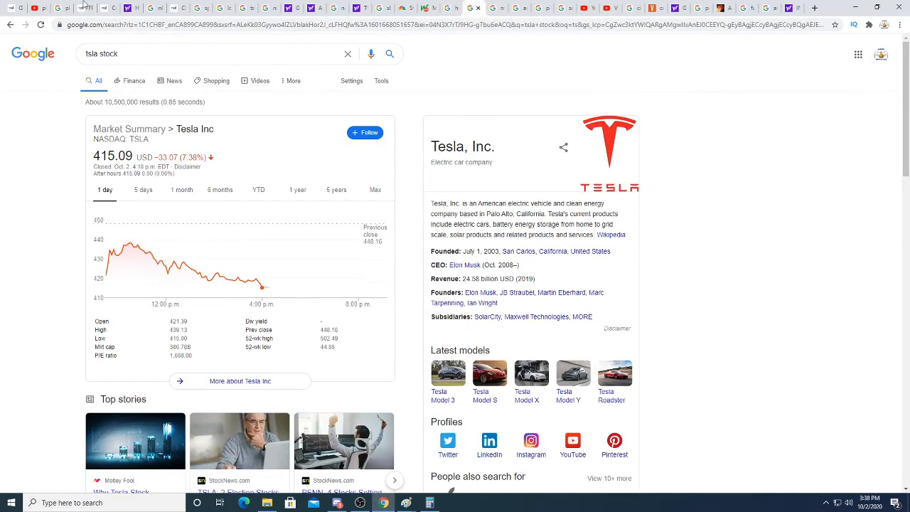
{"action": "mouse_move", "coordinate": [544, 8]}
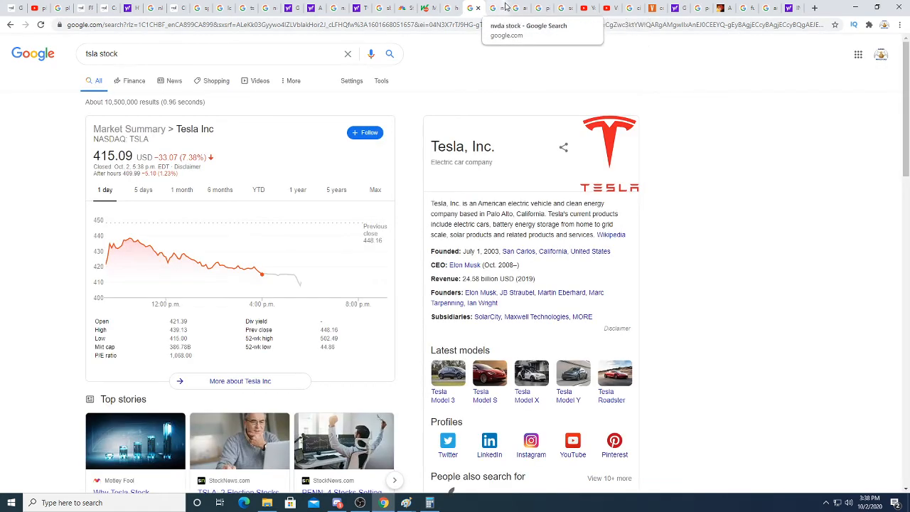
{"action": "left_click", "coordinate": [497, 8]}
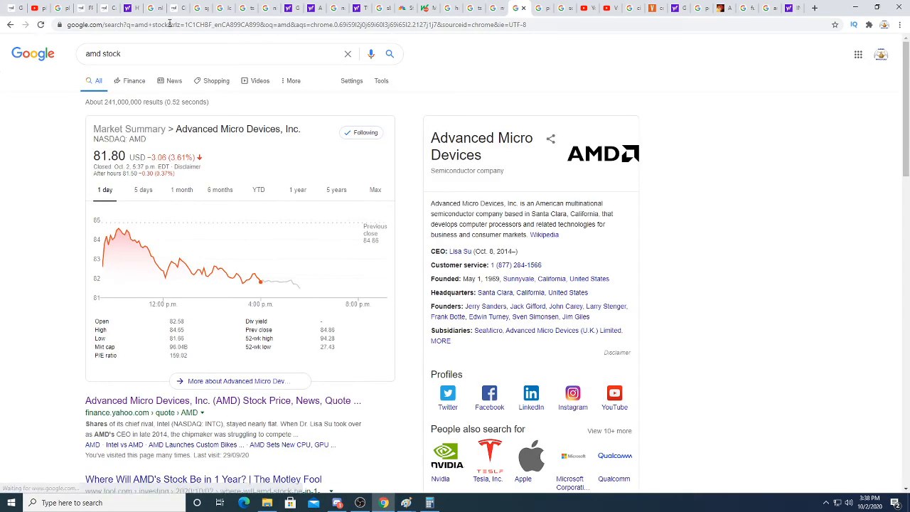
{"action": "mouse_move", "coordinate": [542, 8]}
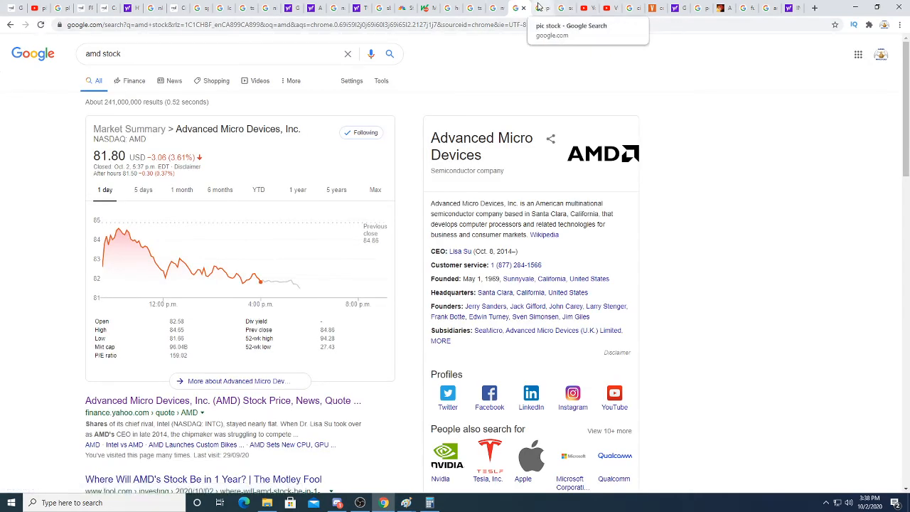
{"action": "left_click", "coordinate": [541, 7]}
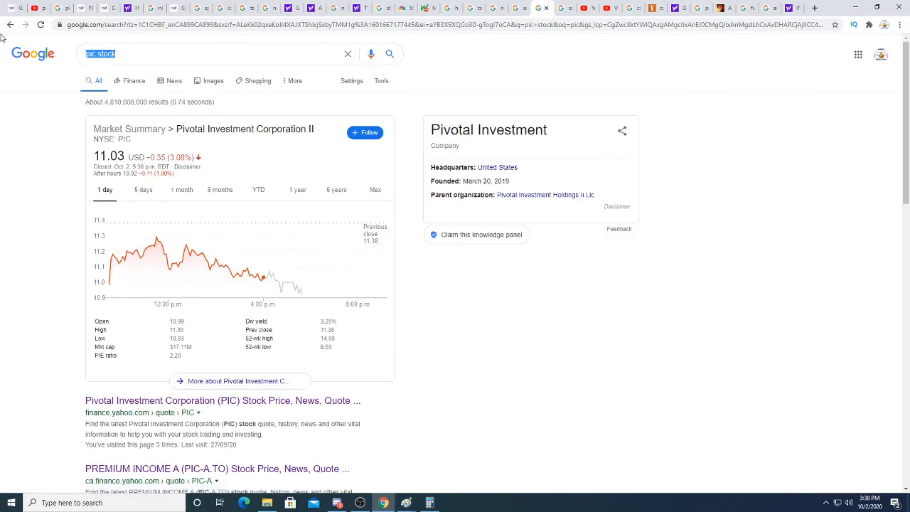
Search 'spy stock' to bring up the SPDR S&P 500 ETF card at 333.84 USD, down 0.95%.
{"action": "type", "text": "spy stock"}
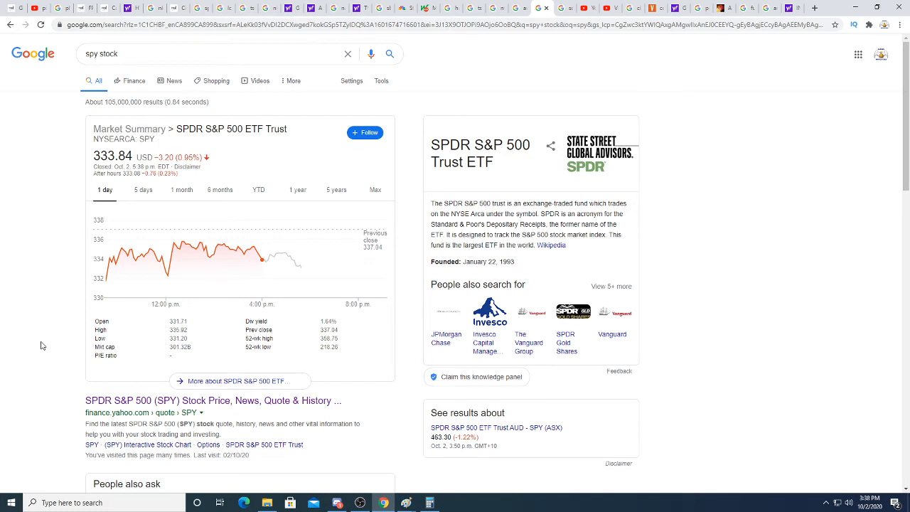
{"action": "mouse_move", "coordinate": [292, 369]}
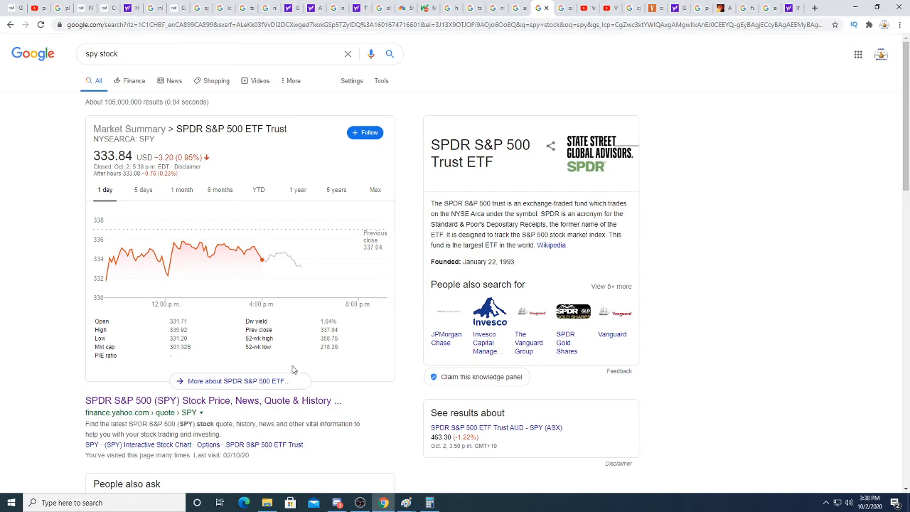
{"action": "mouse_move", "coordinate": [325, 324]}
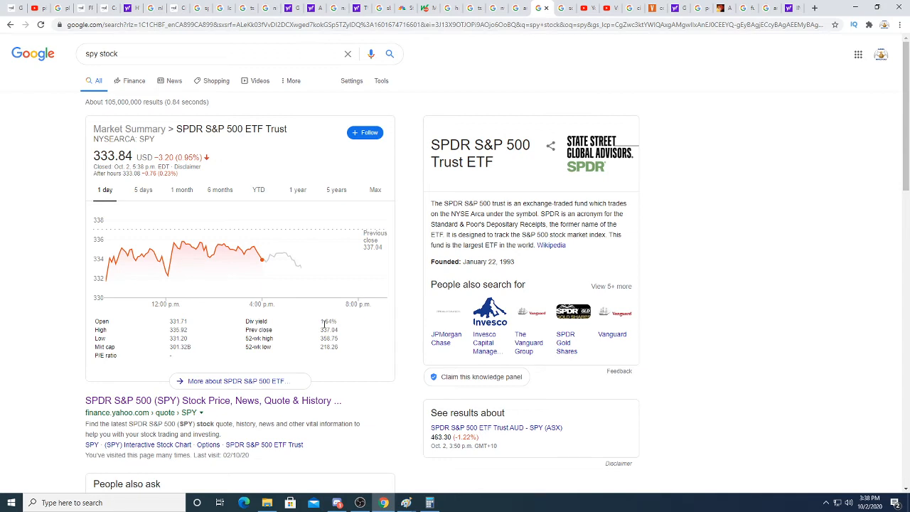
{"action": "mouse_move", "coordinate": [268, 259]}
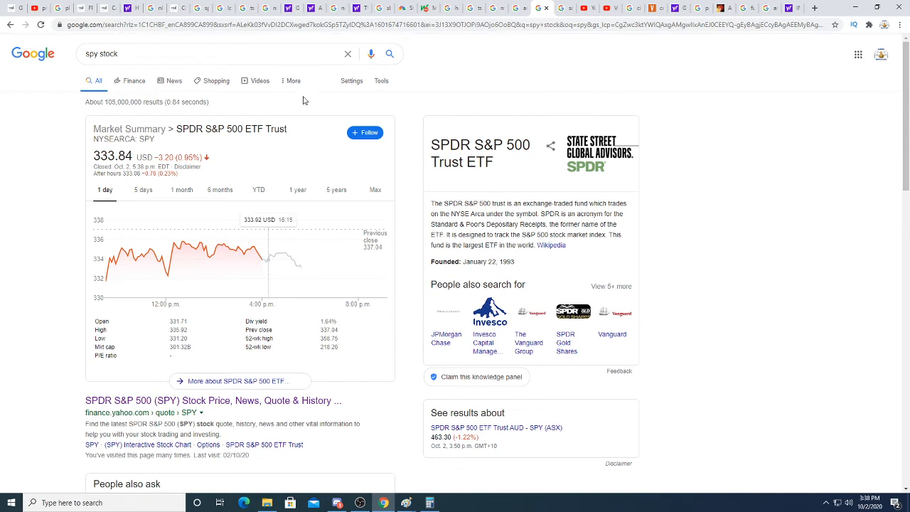
Look up dphc and wkhs stock quotes, then view Pure Energy Minerals (PE.V) at 0.16 CAD.
{"action": "type", "text": "dphc"}
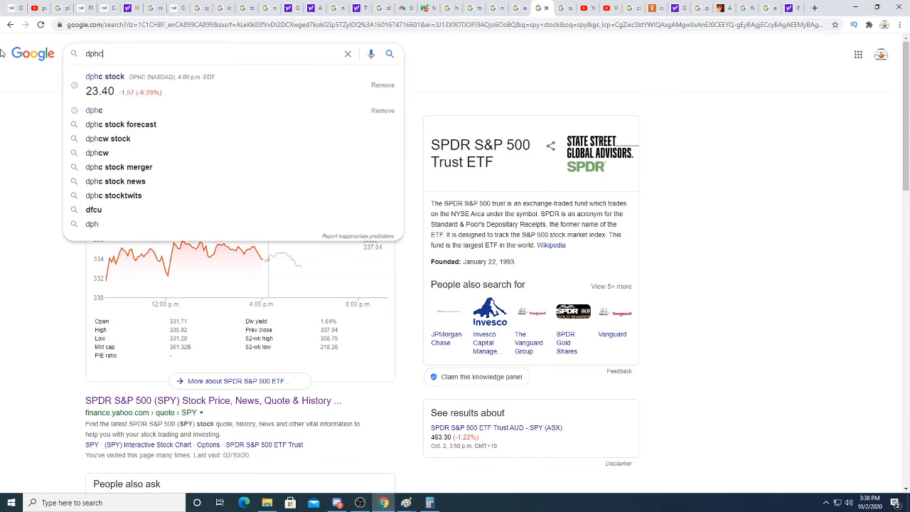
{"action": "left_click", "coordinate": [104, 76]}
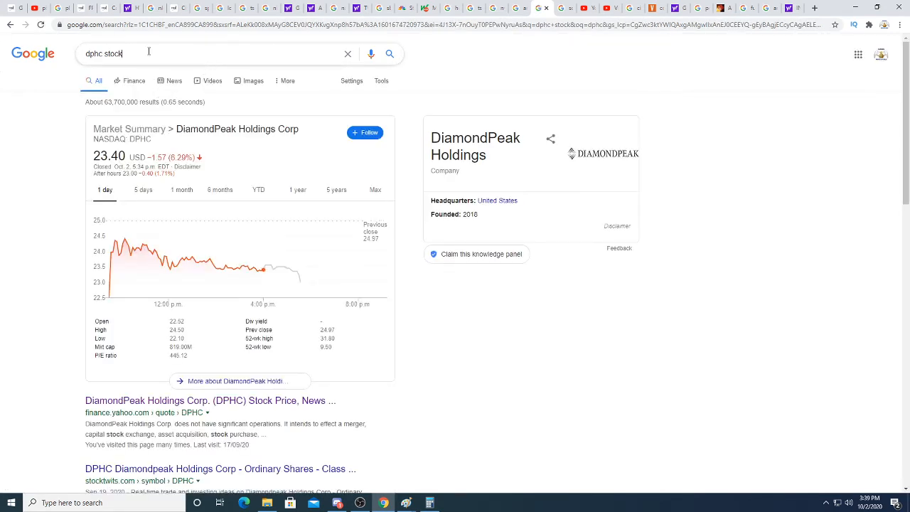
{"action": "type", "text": "wkhs stock"}
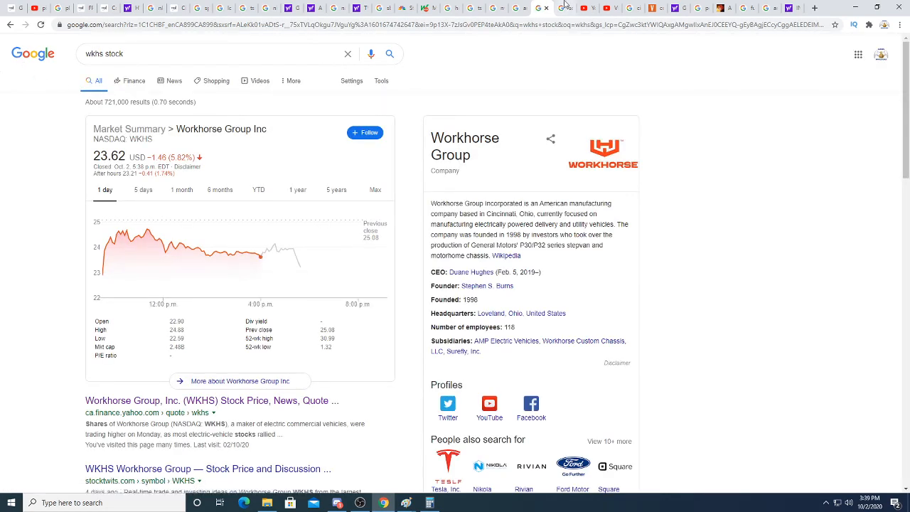
{"action": "mouse_move", "coordinate": [608, 8]}
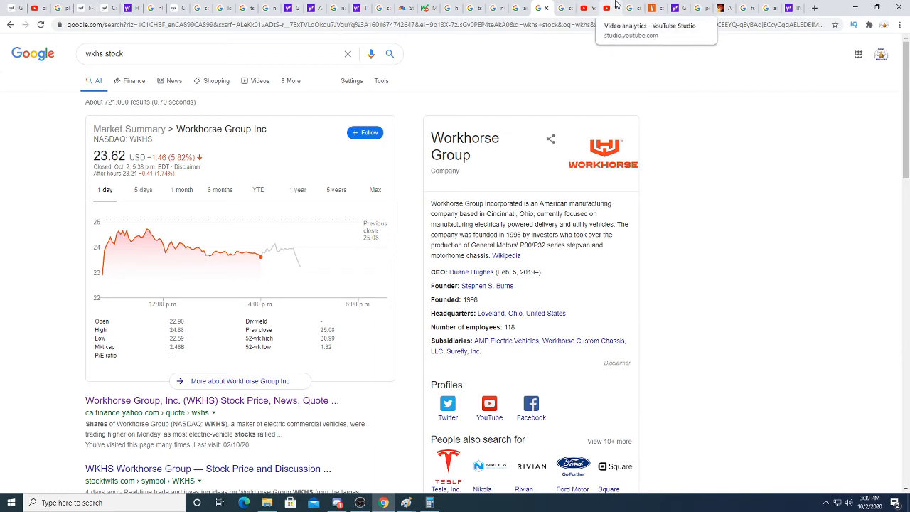
{"action": "mouse_move", "coordinate": [590, 8]}
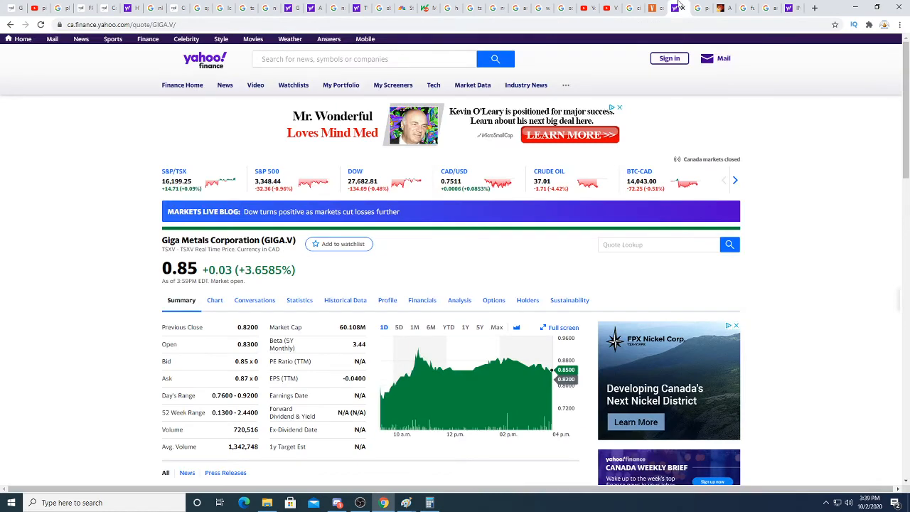
{"action": "left_click", "coordinate": [656, 8]}
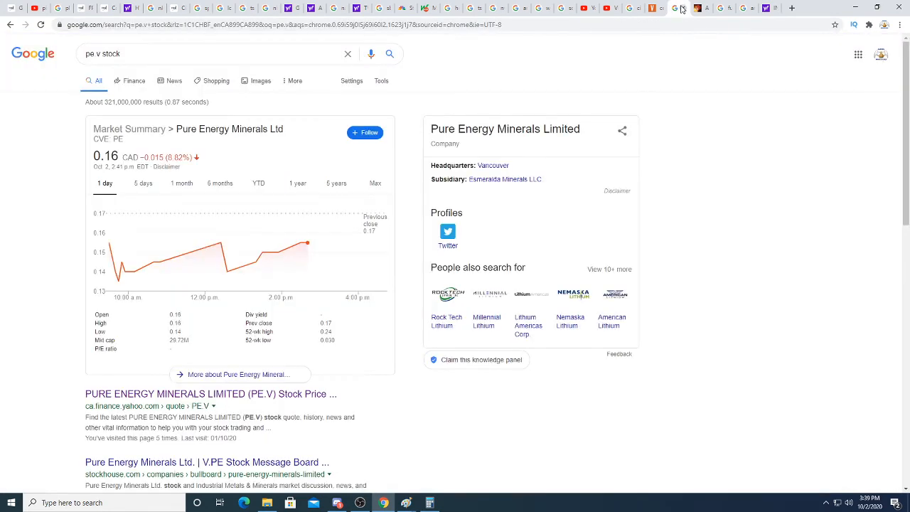
{"action": "mouse_move", "coordinate": [655, 8]}
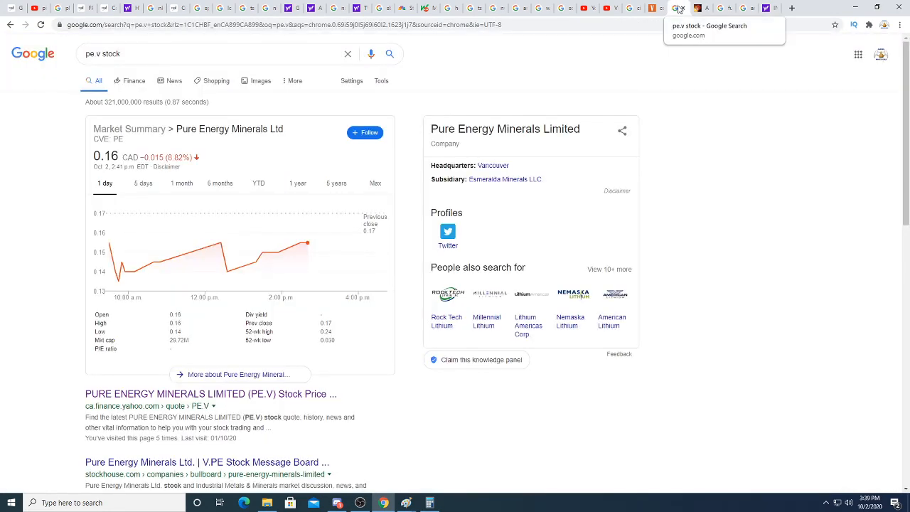
View ElectraMeccanica (SOLO) at 2.49 USD and step its chart through 5-day, 1-month and 6-month ranges.
{"action": "left_click", "coordinate": [680, 8]}
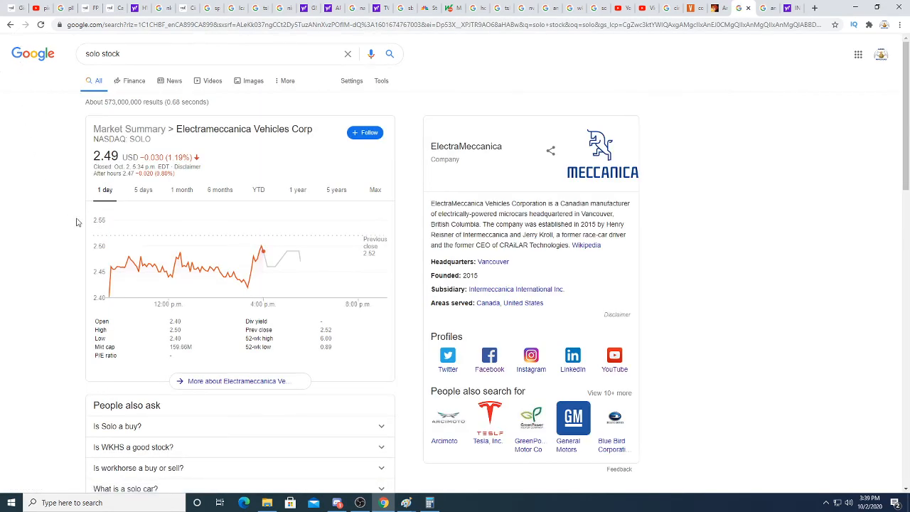
{"action": "mouse_move", "coordinate": [184, 265]}
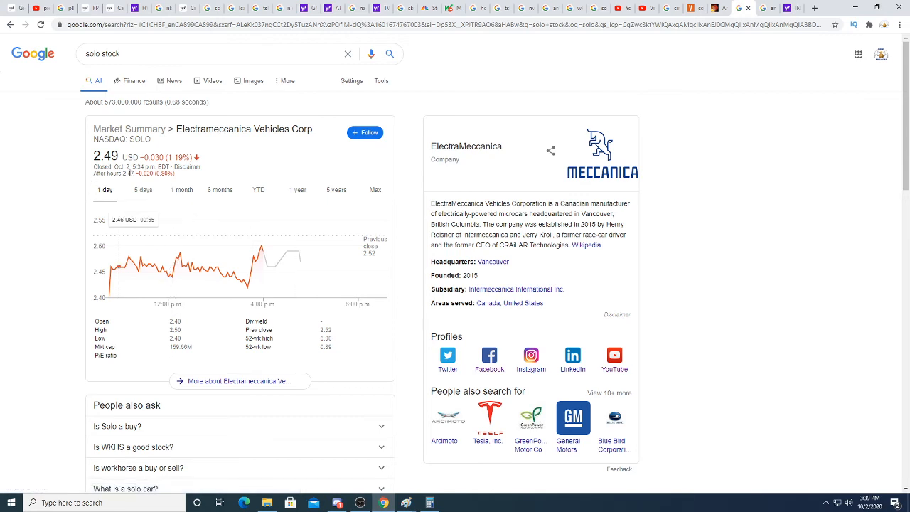
{"action": "double_click", "coordinate": [151, 173]}
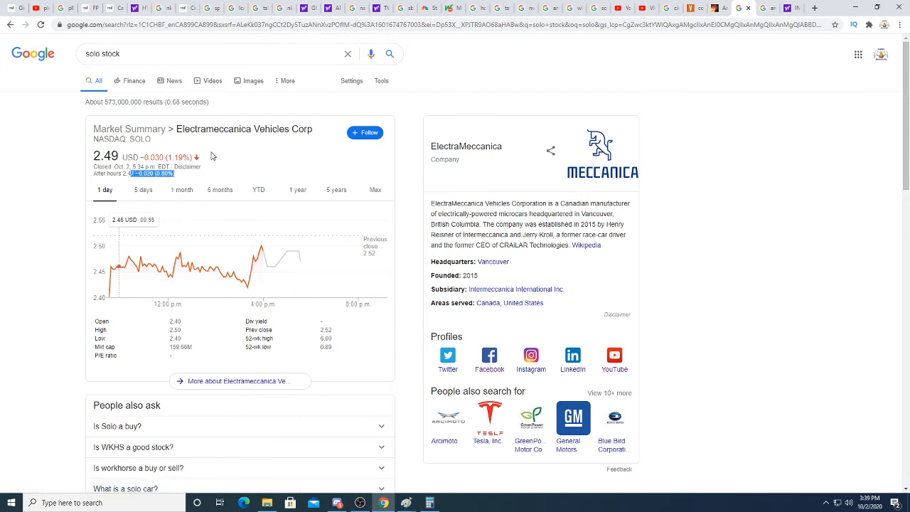
{"action": "mouse_move", "coordinate": [373, 298]}
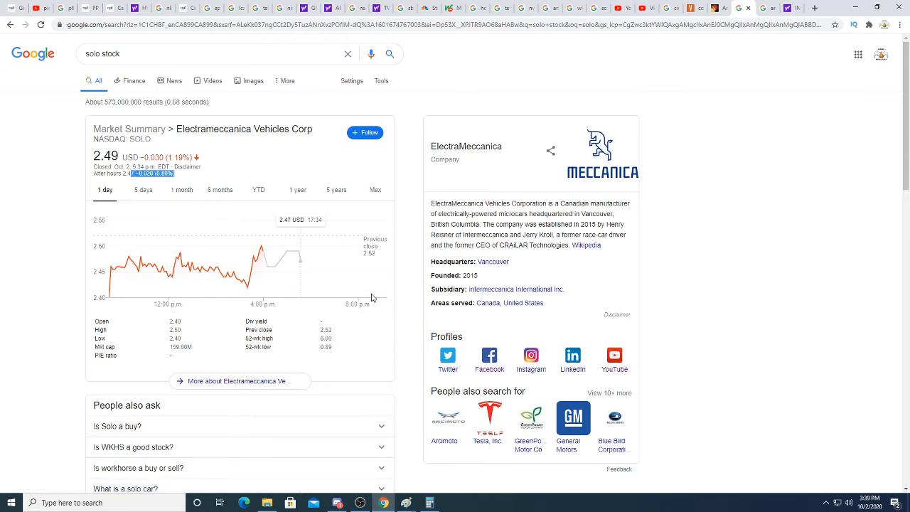
{"action": "left_click", "coordinate": [143, 190]}
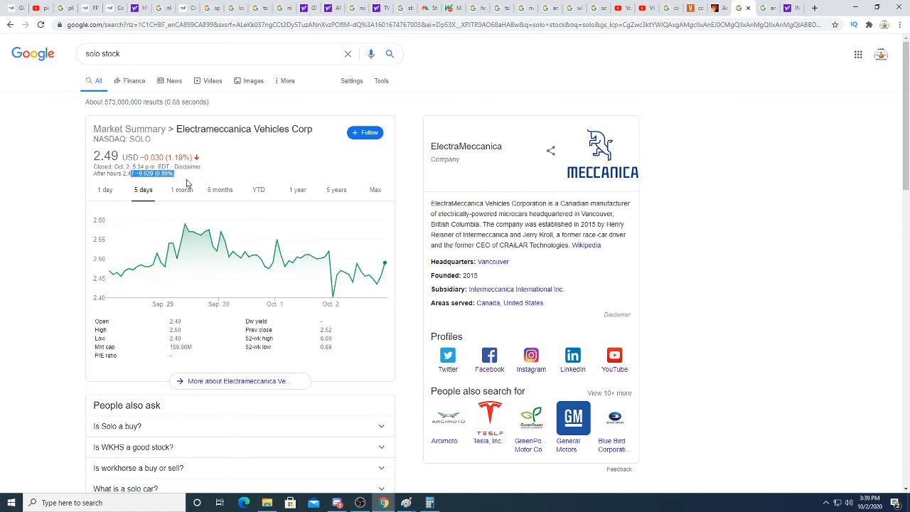
{"action": "left_click", "coordinate": [181, 189]}
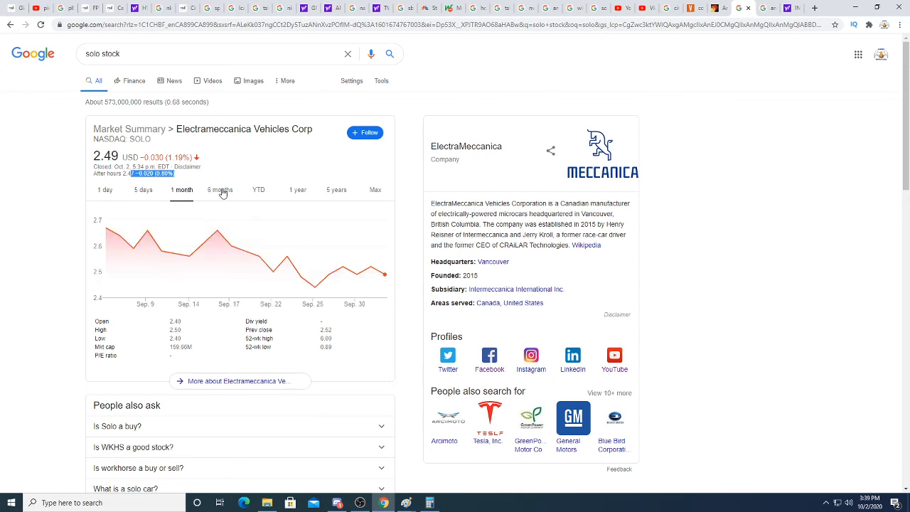
{"action": "left_click", "coordinate": [297, 189]}
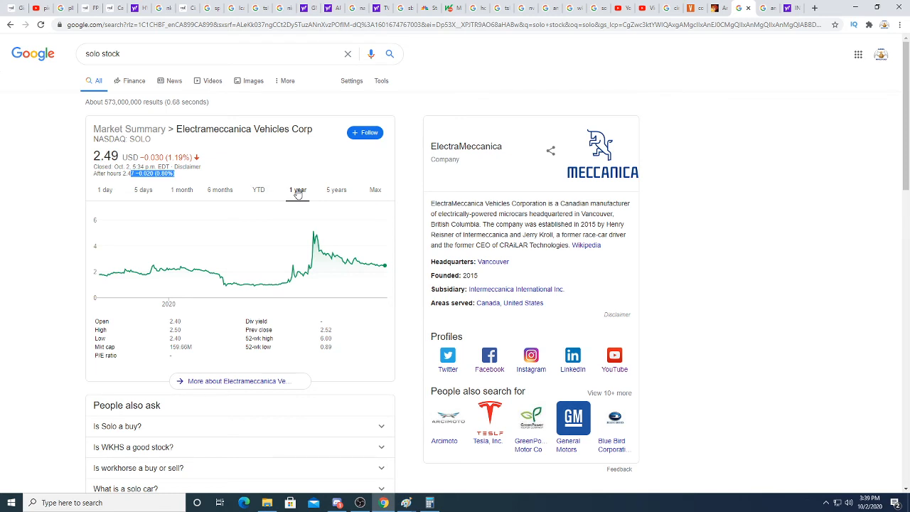
{"action": "mouse_move", "coordinate": [309, 268]}
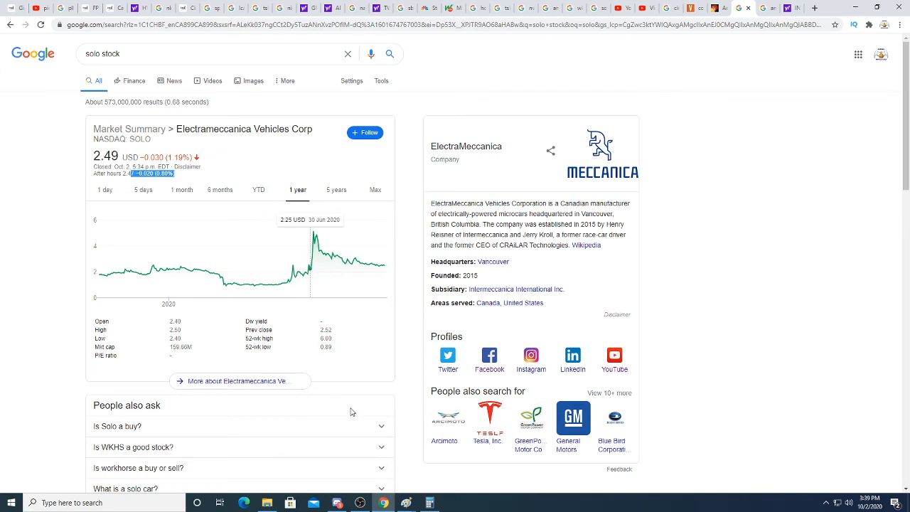
{"action": "mouse_move", "coordinate": [384, 265]}
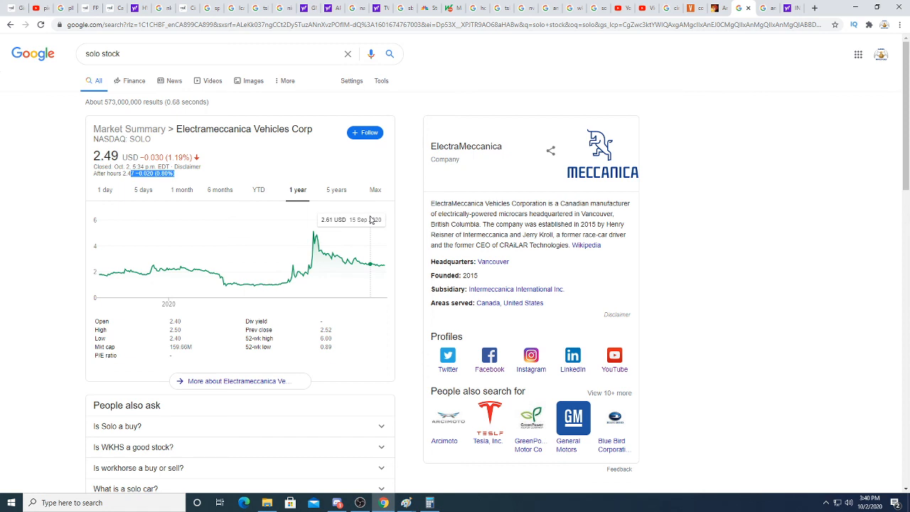
{"action": "mouse_move", "coordinate": [364, 265]}
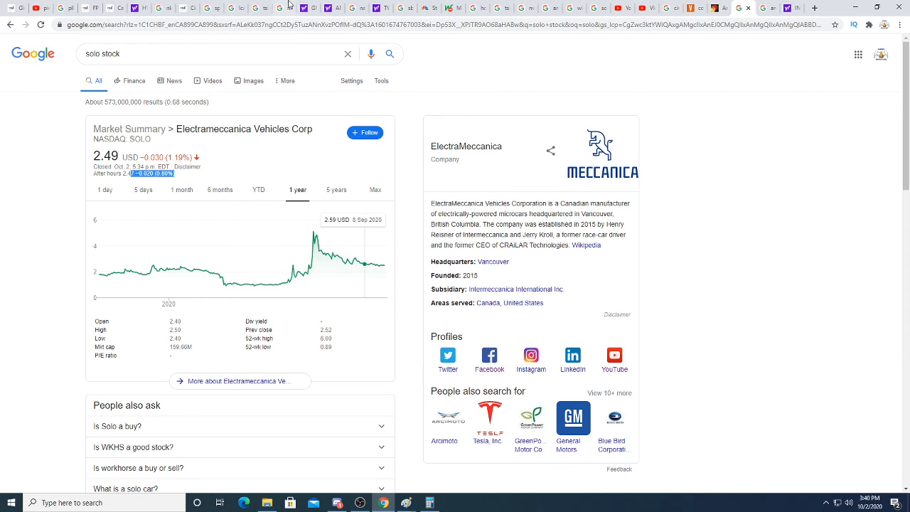
{"action": "mouse_move", "coordinate": [789, 7]}
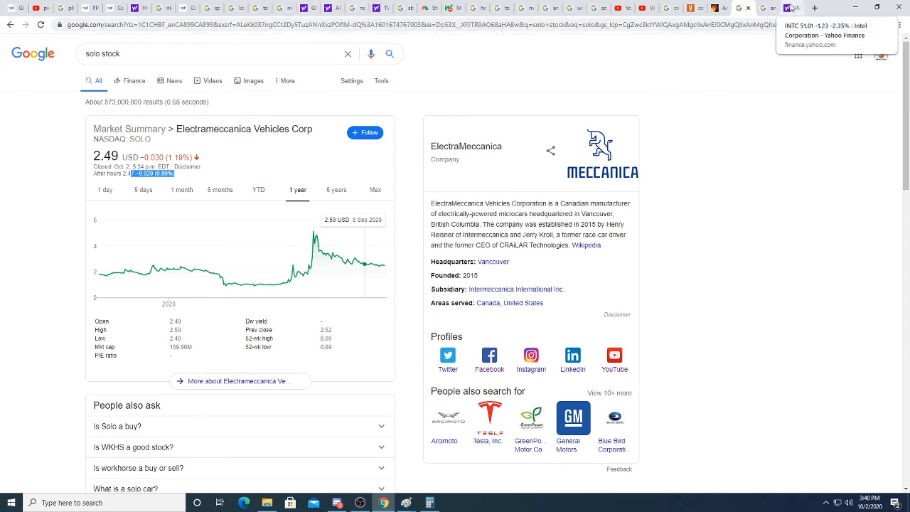
{"action": "mouse_move", "coordinate": [767, 8]}
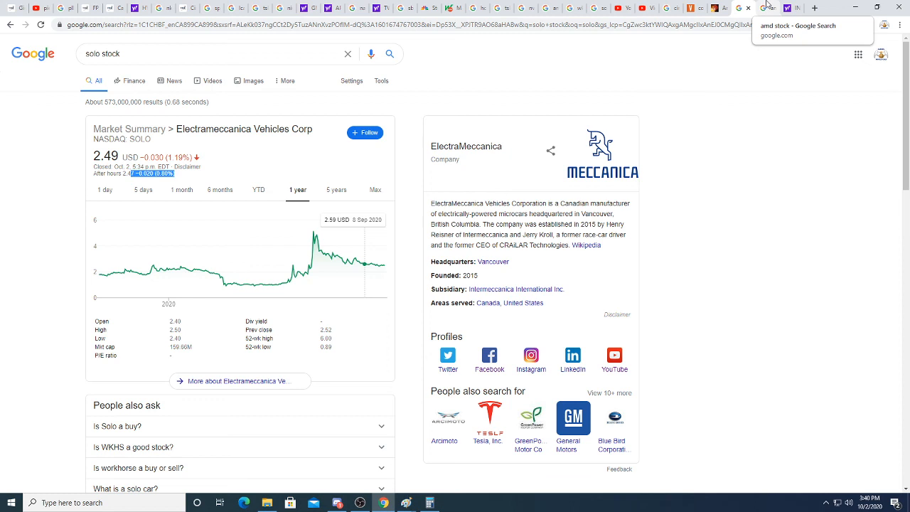
Reload Intel's Yahoo Finance page to 50.95 after hours, then bring up the OBS recording window.
{"action": "left_click", "coordinate": [769, 7]}
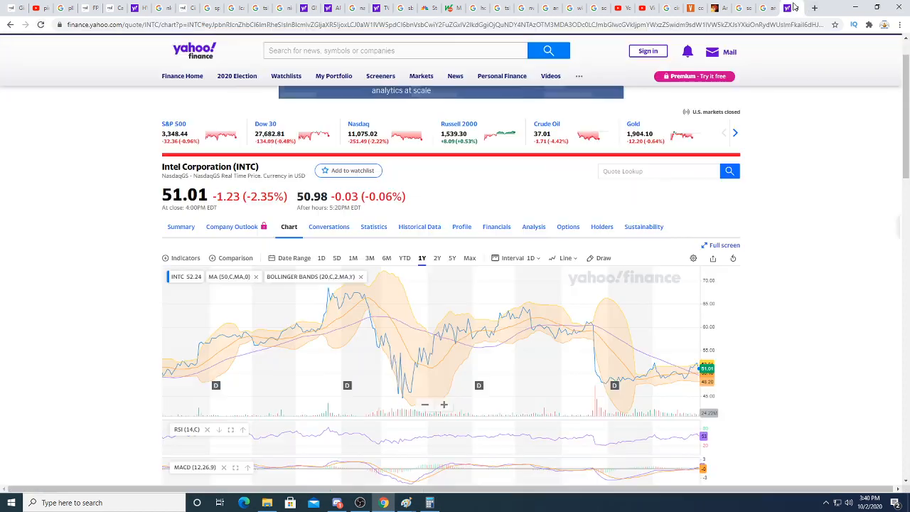
{"action": "left_click", "coordinate": [41, 24]}
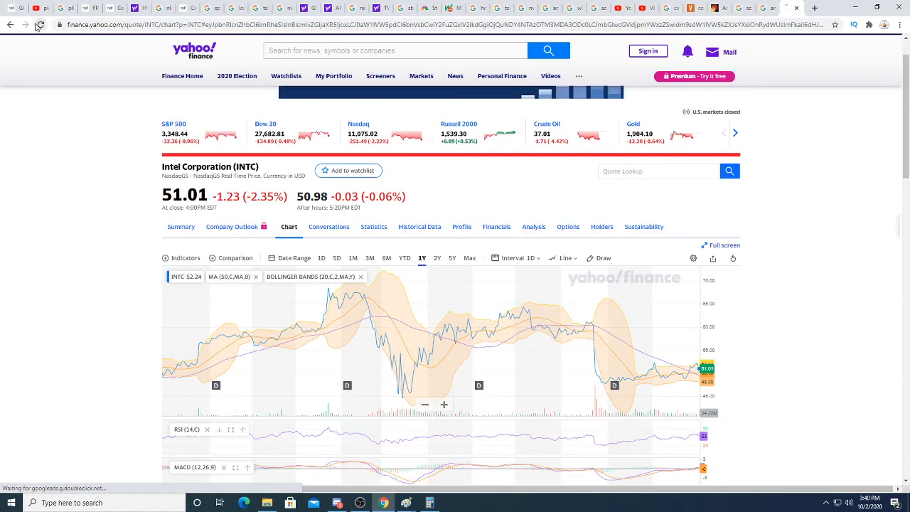
{"action": "left_click", "coordinate": [39, 25]}
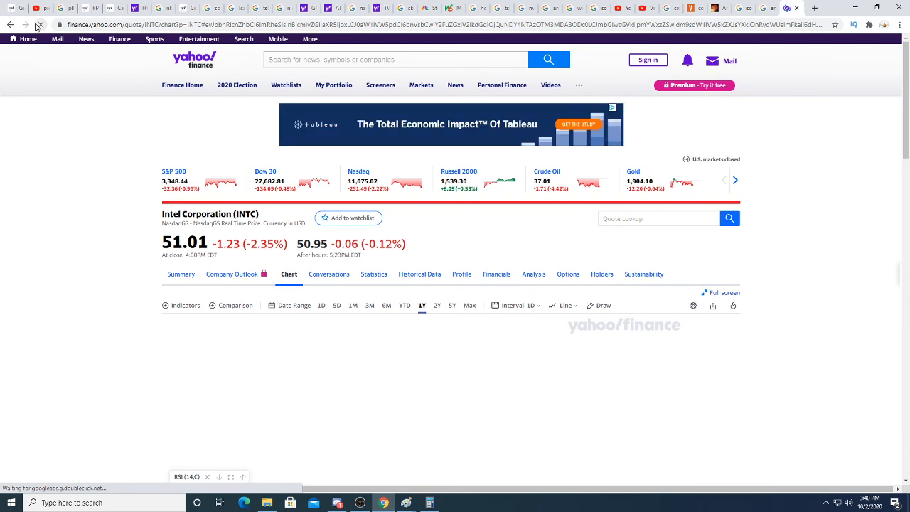
{"action": "left_click", "coordinate": [361, 502]}
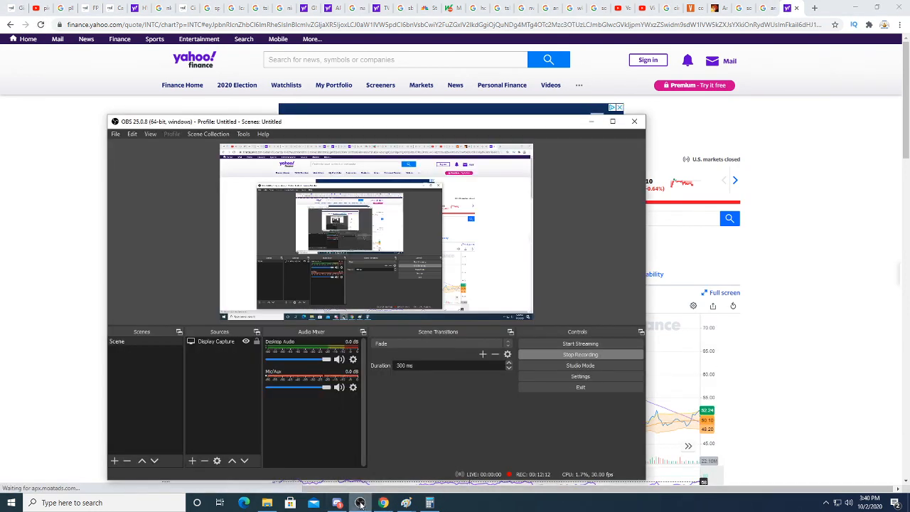